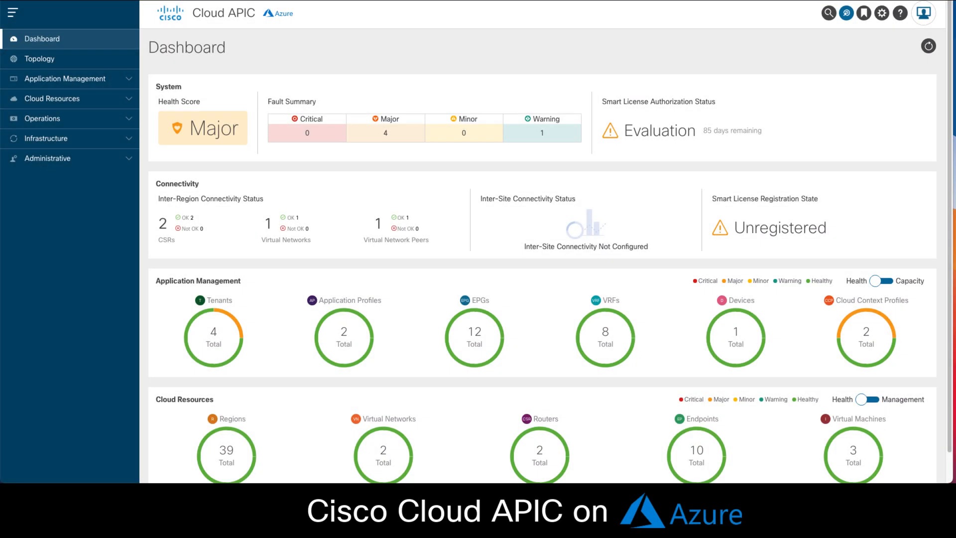
mouse_move(849, 37)
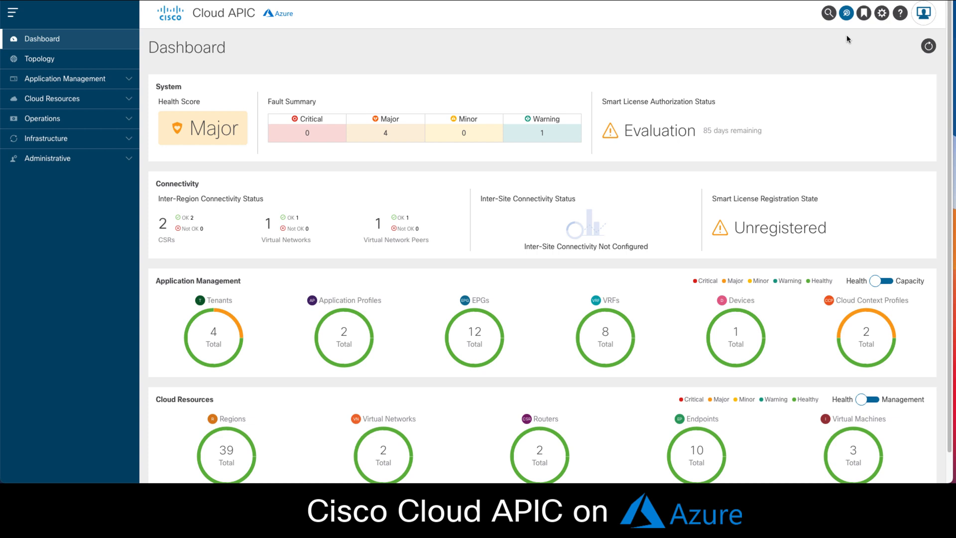
mouse_move(846, 13)
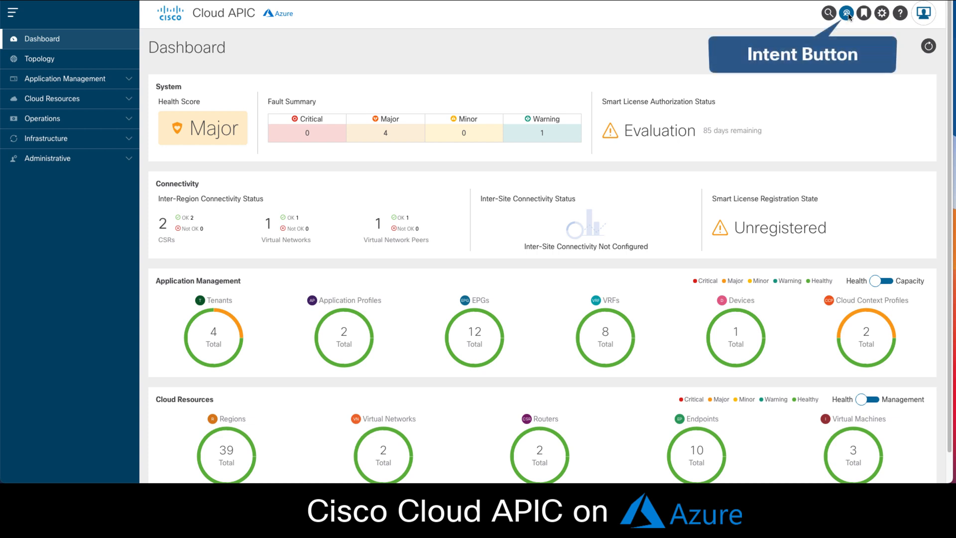
Open the 'What would you like to do?' intent panel from the top toolbar.
click(847, 13)
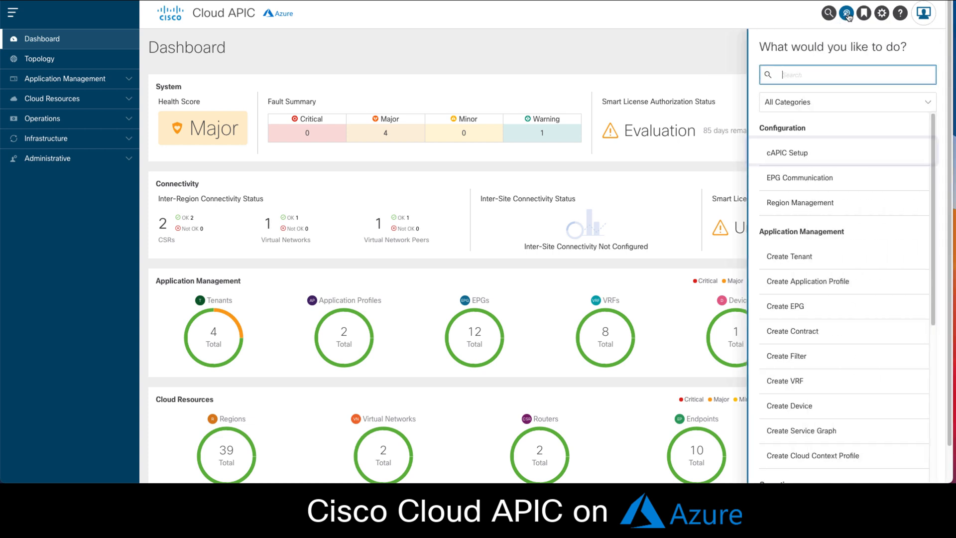
click(788, 153)
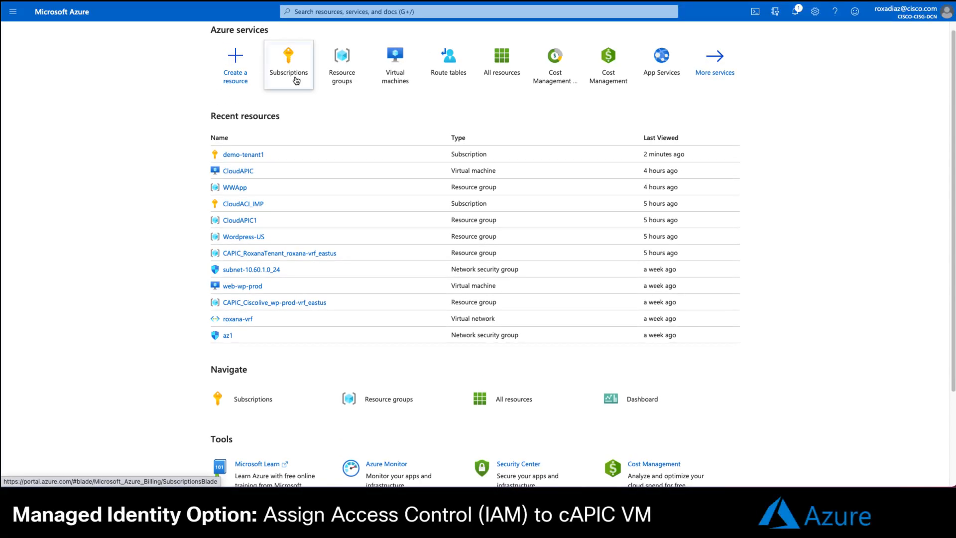
Open Access control (IAM) on the demo-tenant1 subscription and begin adding a role assignment.
click(287, 64)
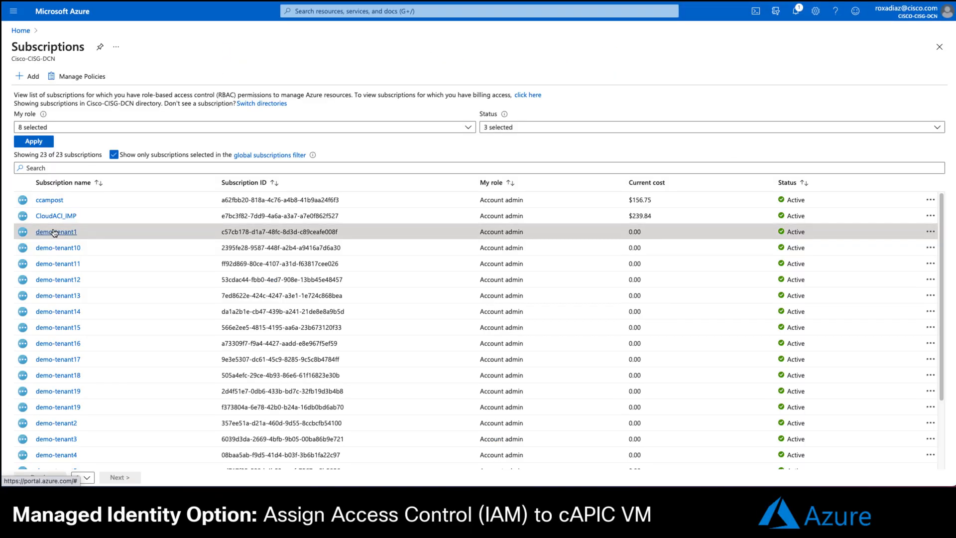
click(55, 231)
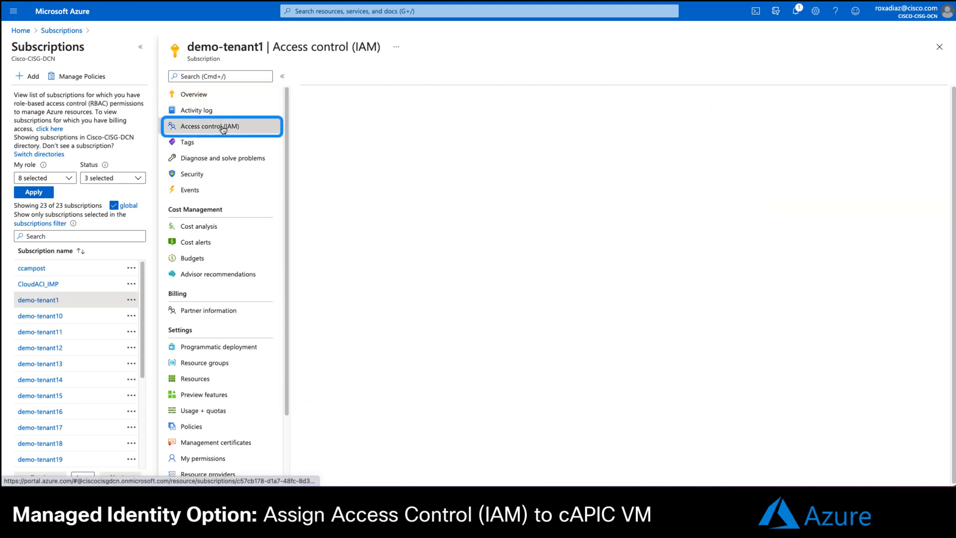
click(214, 126)
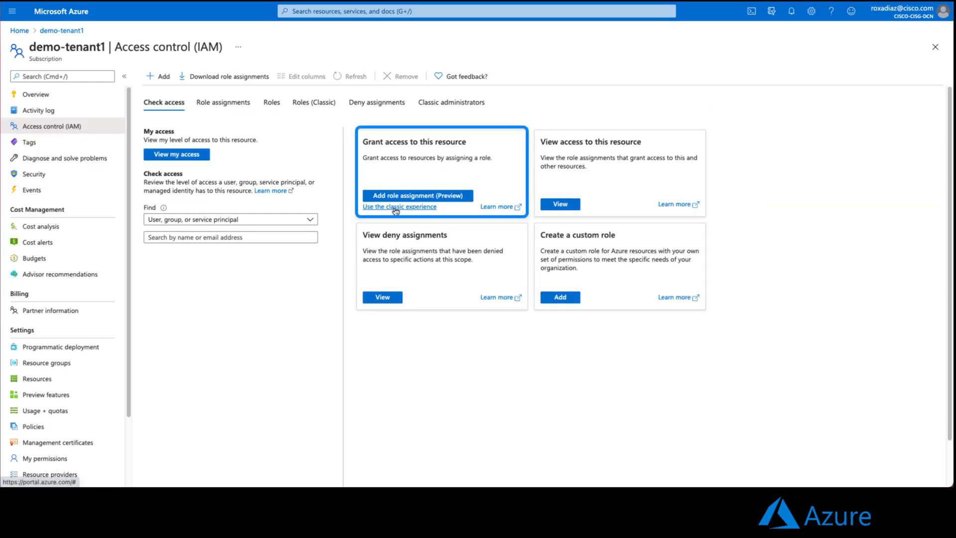
click(418, 196)
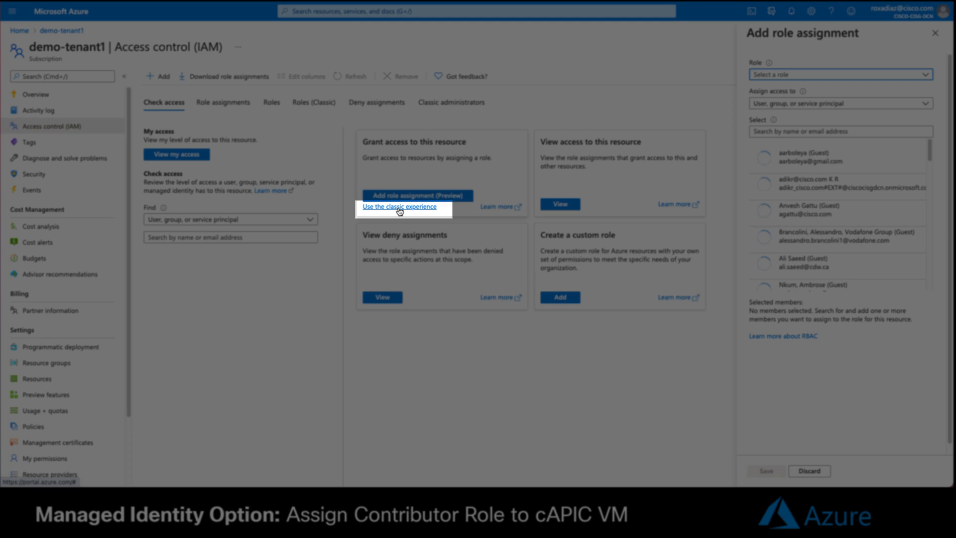
Assign the Contributor and User Access Administrator roles to the CloudAPIC virtual machine.
click(839, 74)
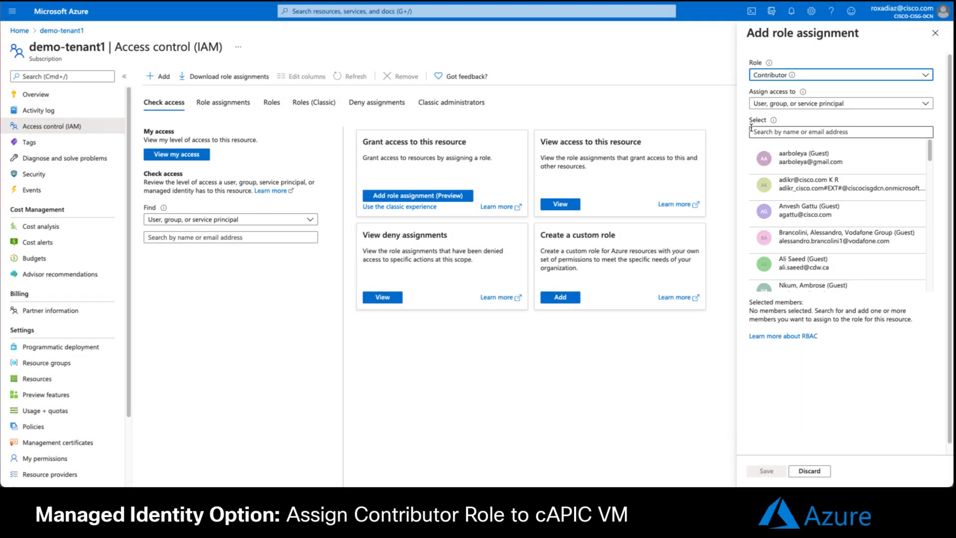
click(839, 103)
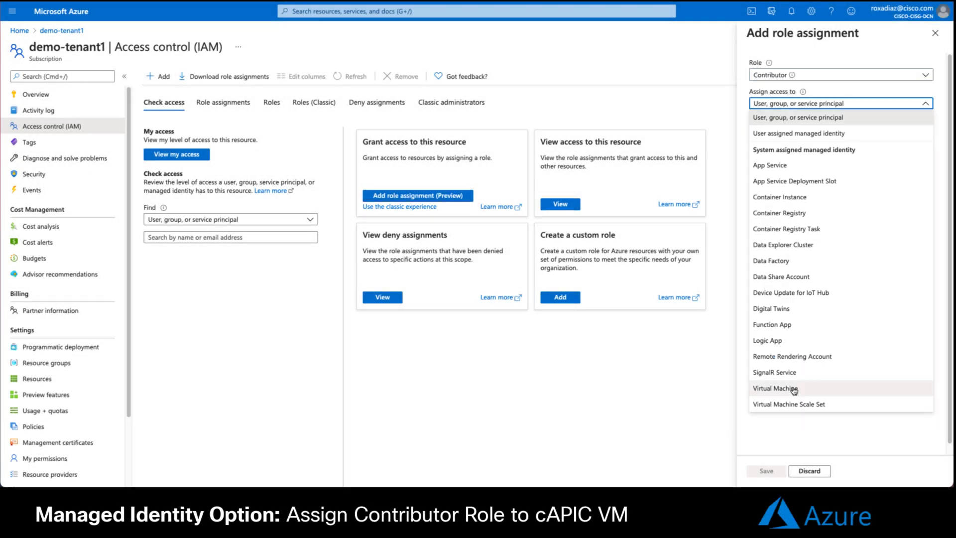
click(775, 388)
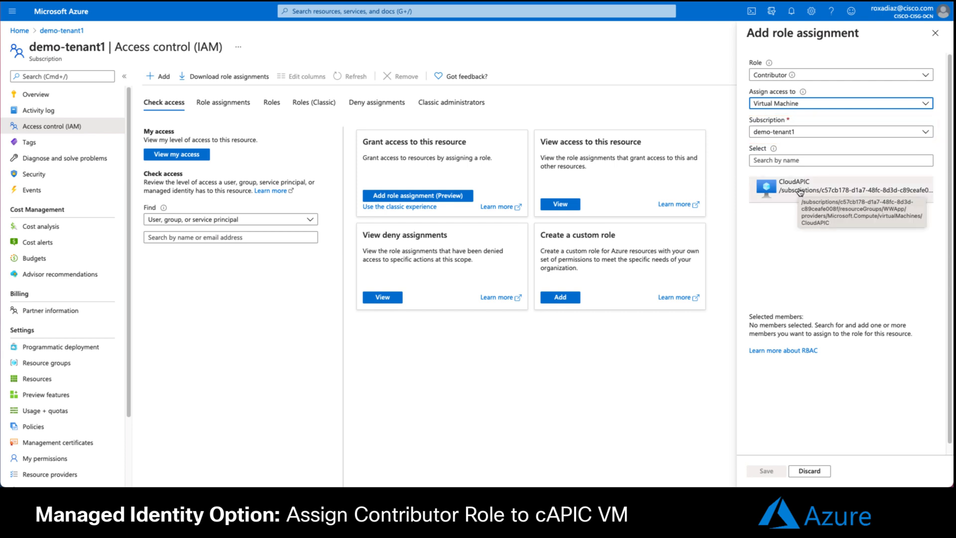
click(792, 189)
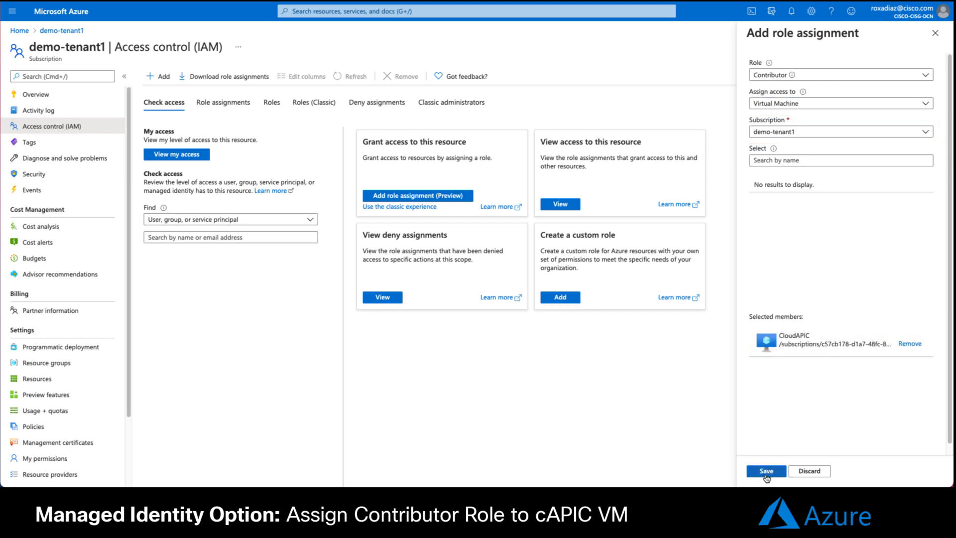
click(765, 471)
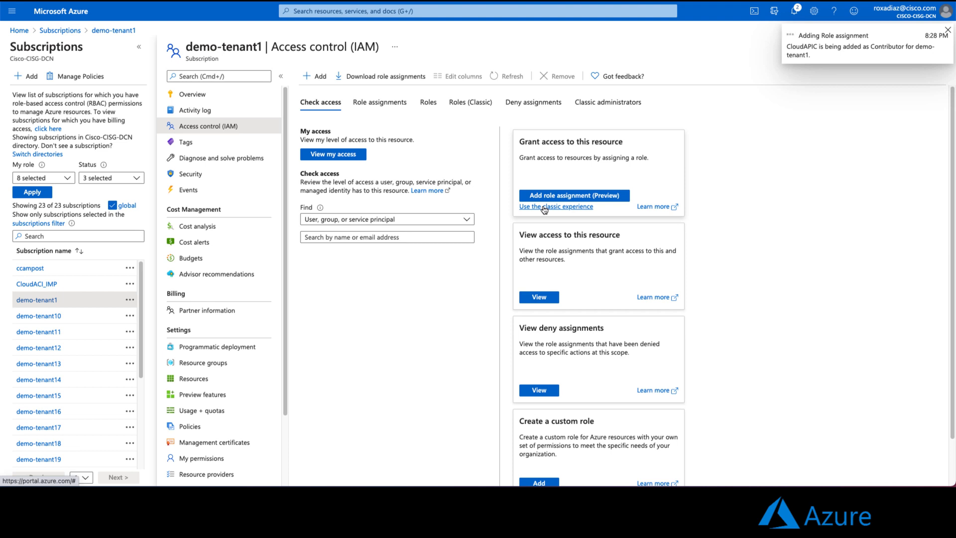
click(573, 195)
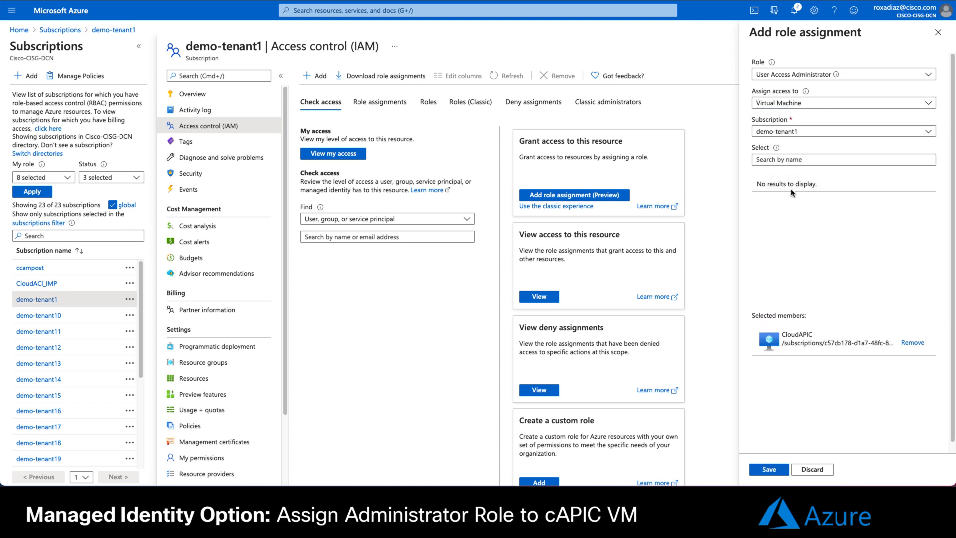
click(768, 469)
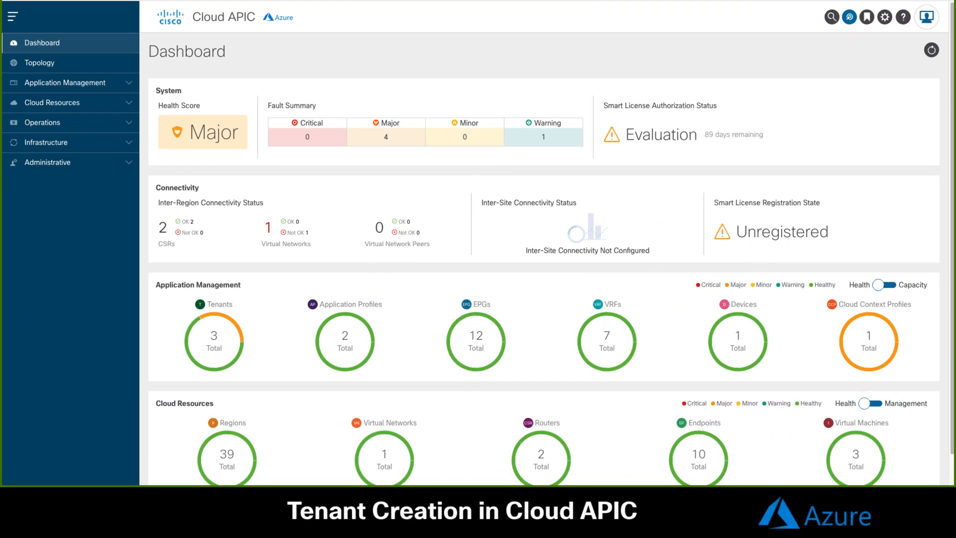
Create the tenant MyTenant, set to use its own subscription.
click(65, 82)
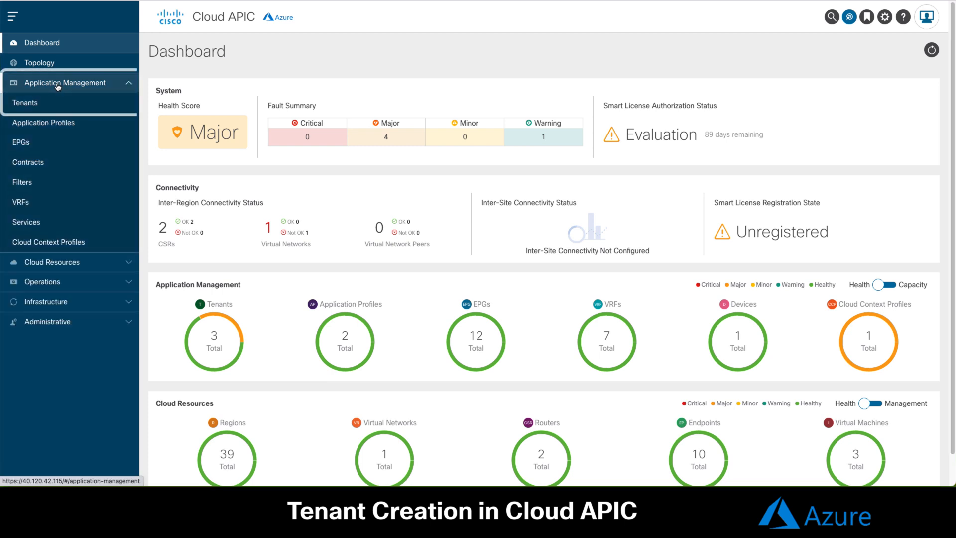
click(25, 102)
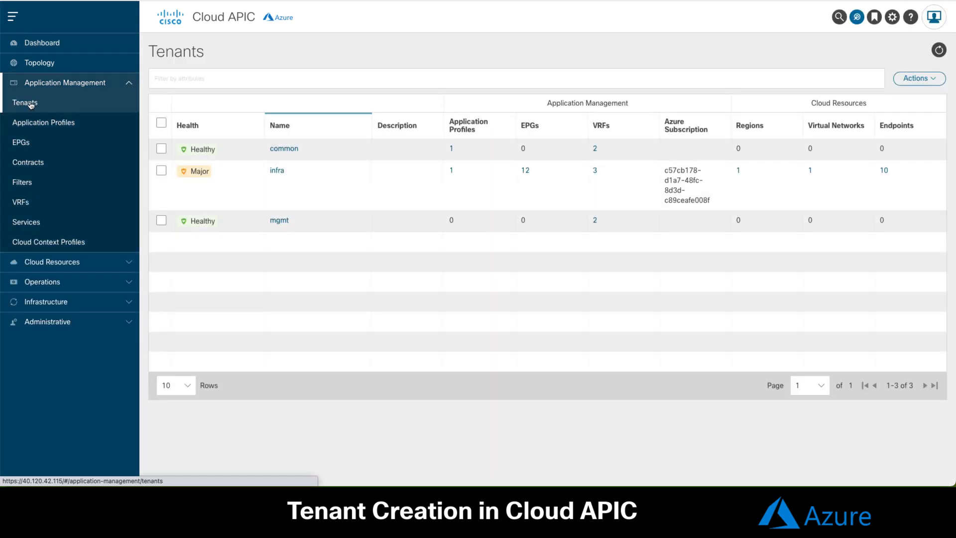
click(919, 78)
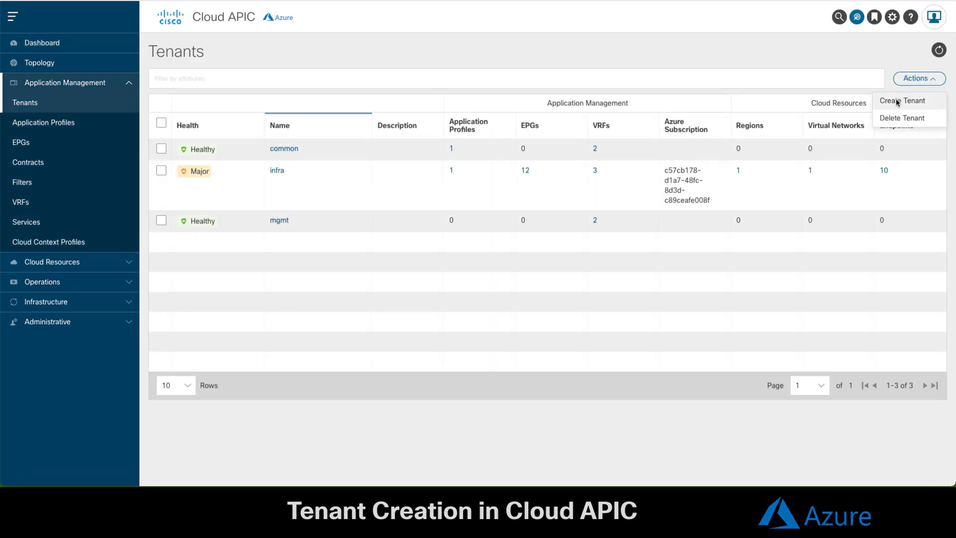
click(904, 100)
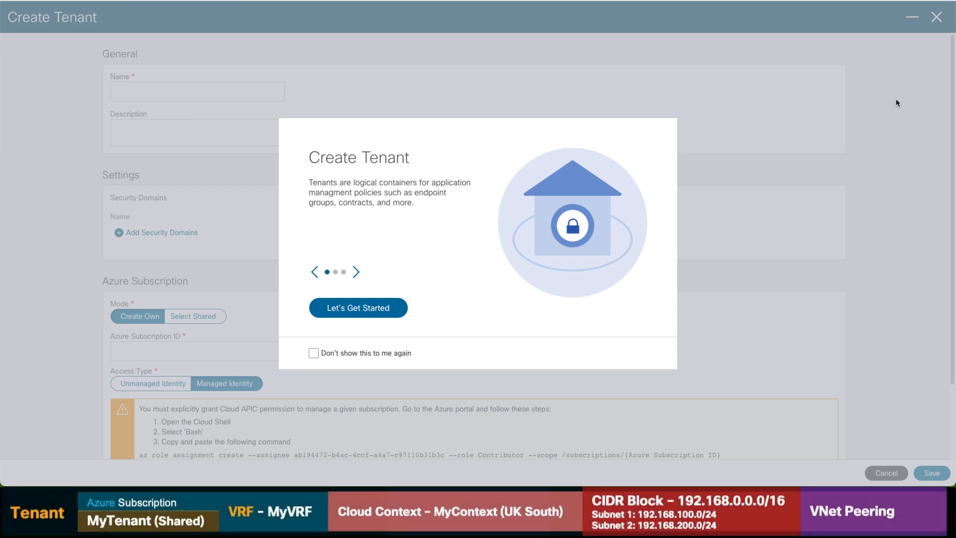
click(358, 308)
text(MyTenant)
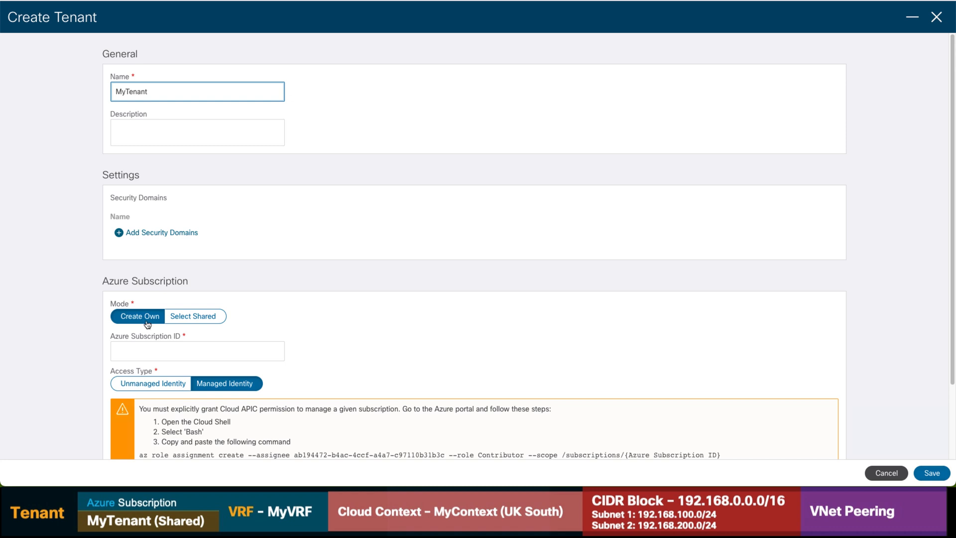
click(193, 316)
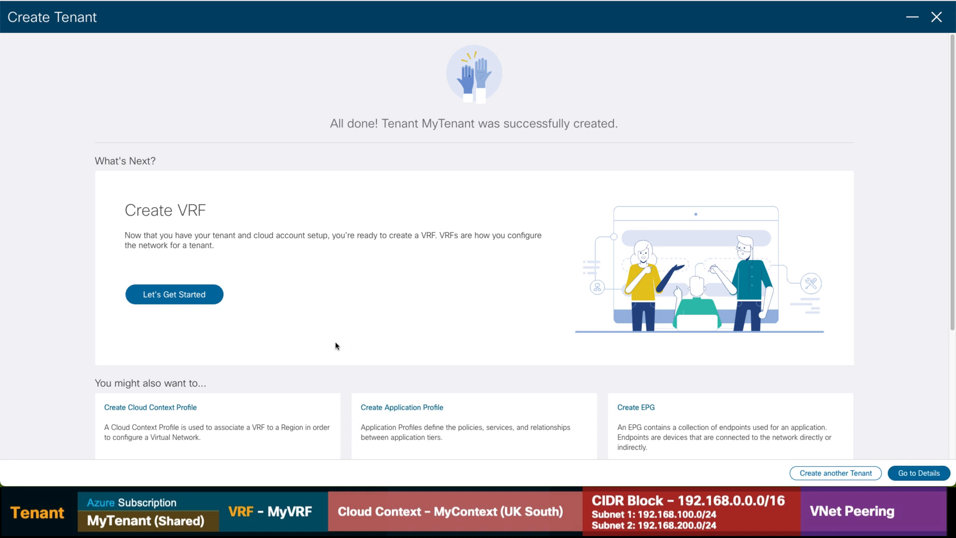
Create and save the VRF MyVRF for MyTenant.
click(174, 294)
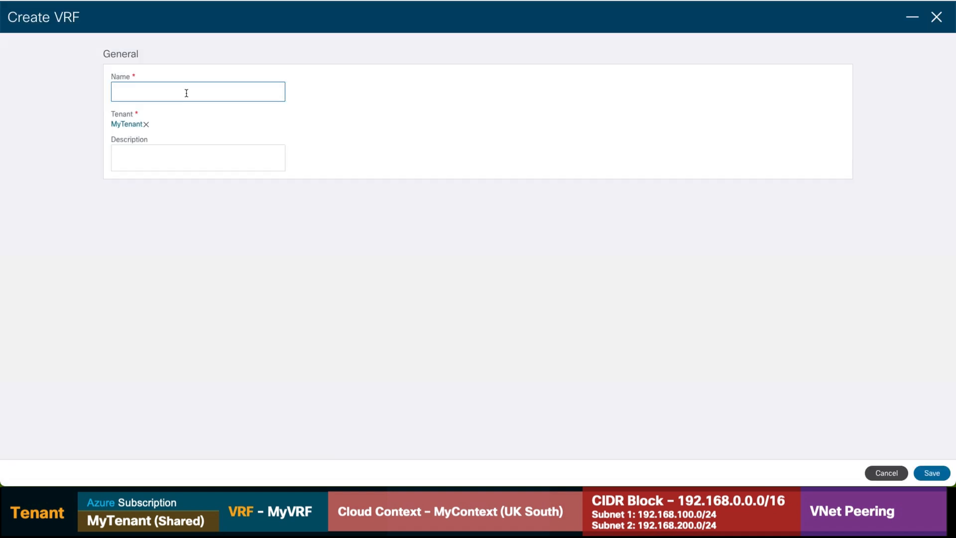
text(MyVRF)
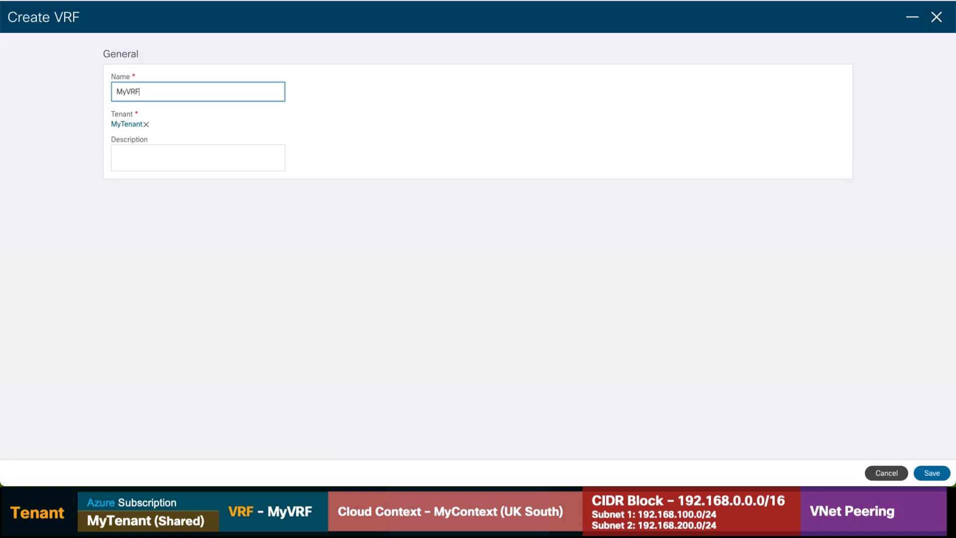
click(931, 473)
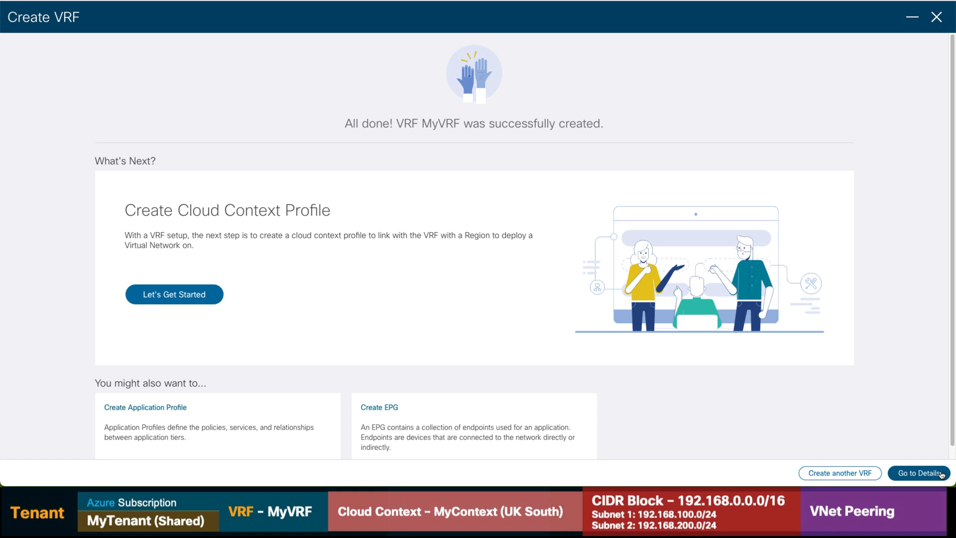
Start the cloud context profile MyContext and set its region to uksouth.
click(174, 294)
text(MyContext)
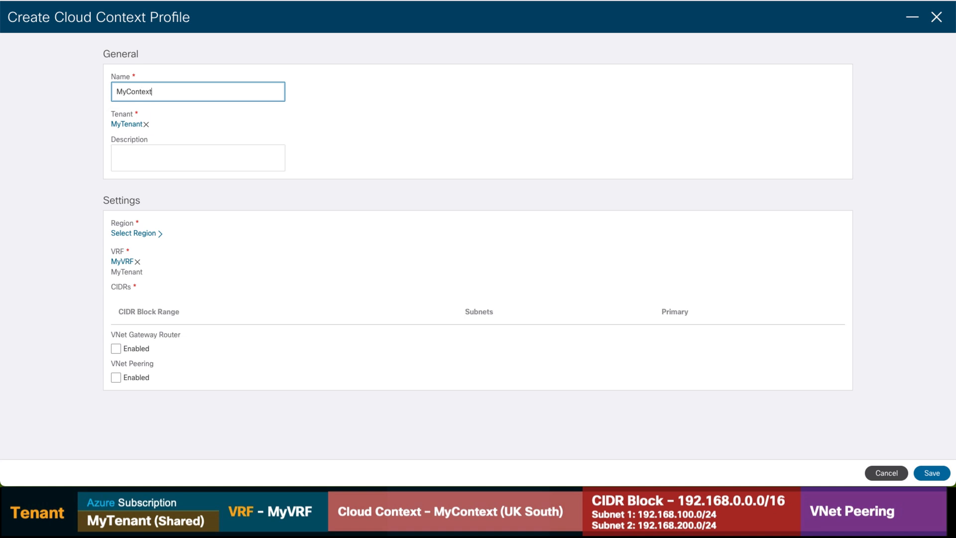
click(128, 124)
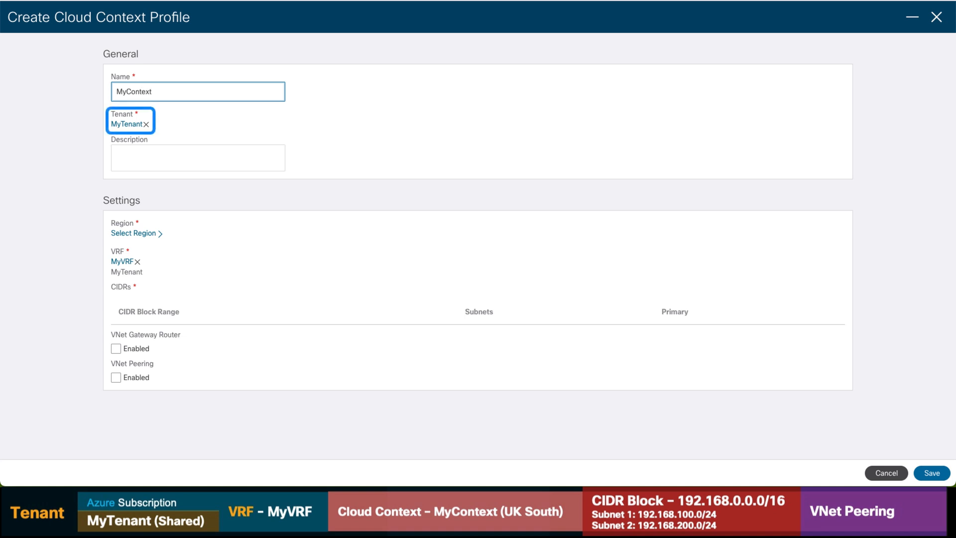
click(198, 91)
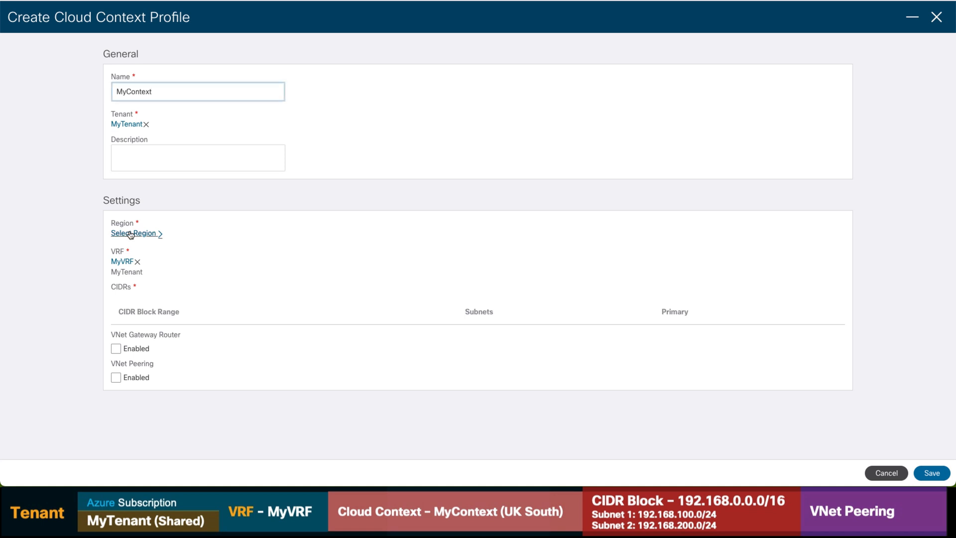
click(134, 233)
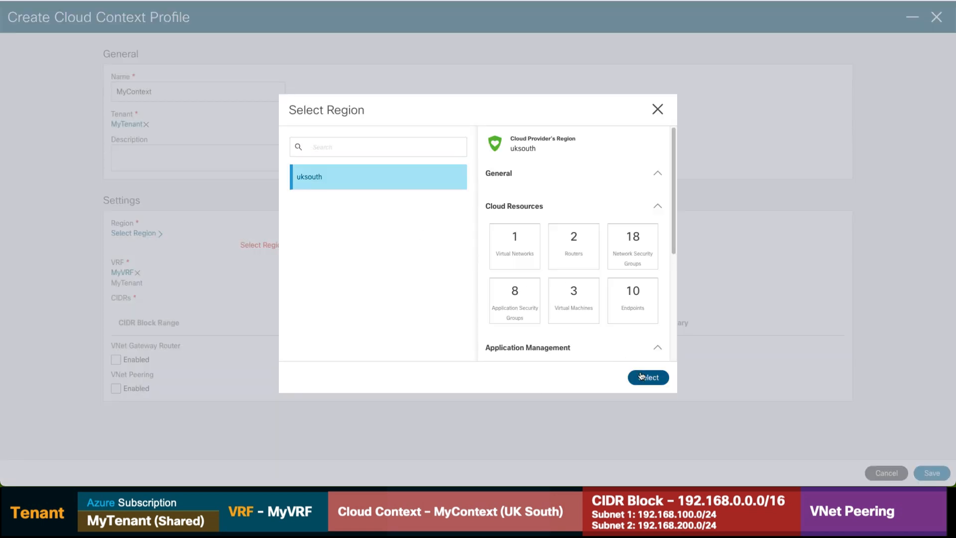
click(647, 377)
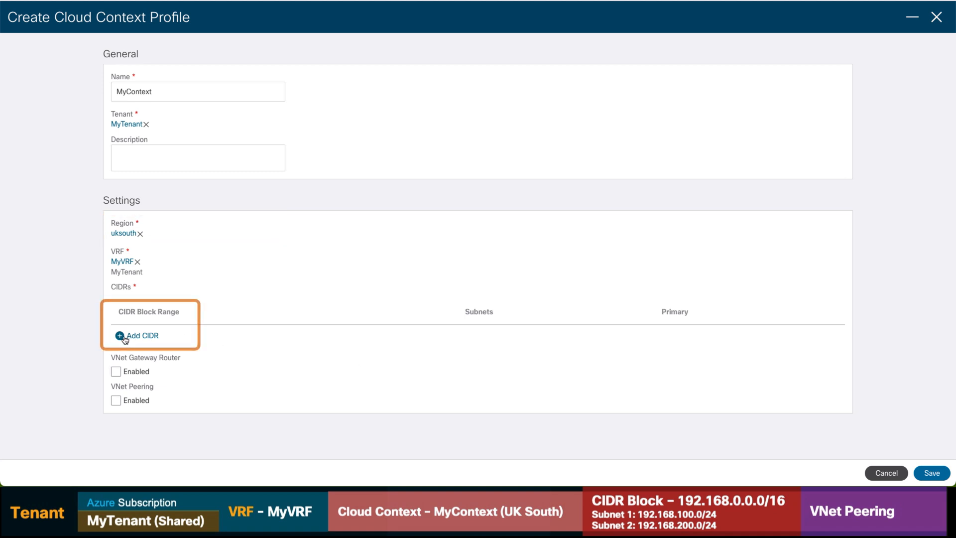
Add primary CIDR 192.168.0.0/16 with subnets 192.168.100.0/24 and 192.168.200.0/24, enabling VNet peering.
click(141, 335)
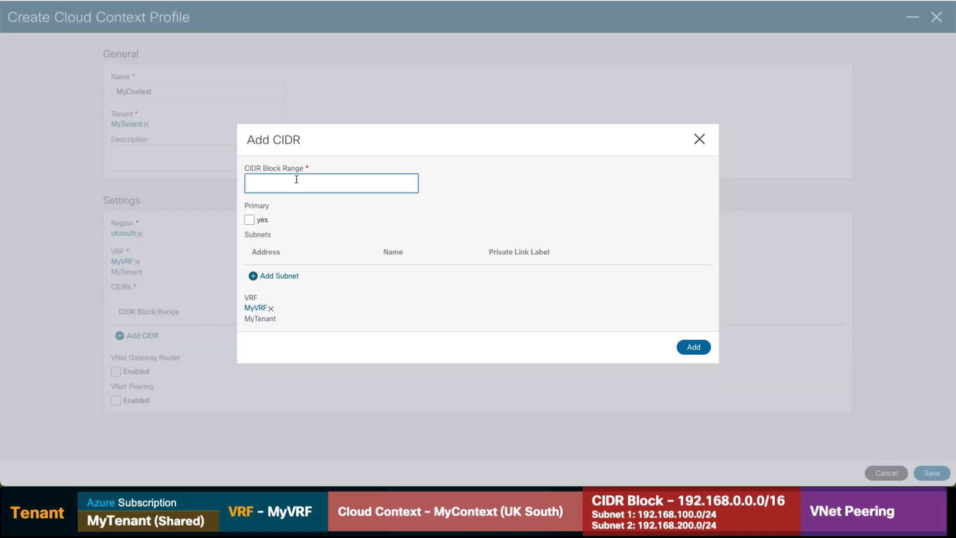
text(192.168.0.0/16)
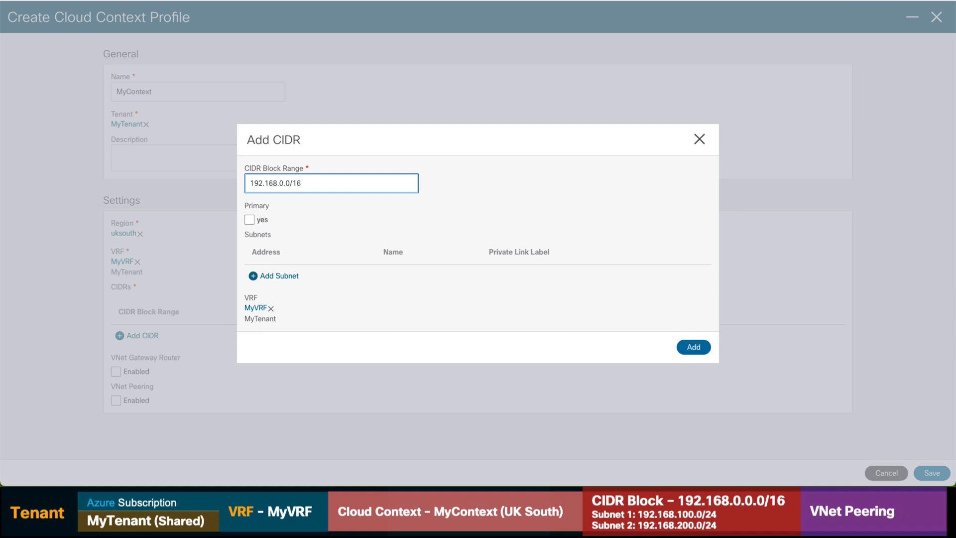
click(274, 275)
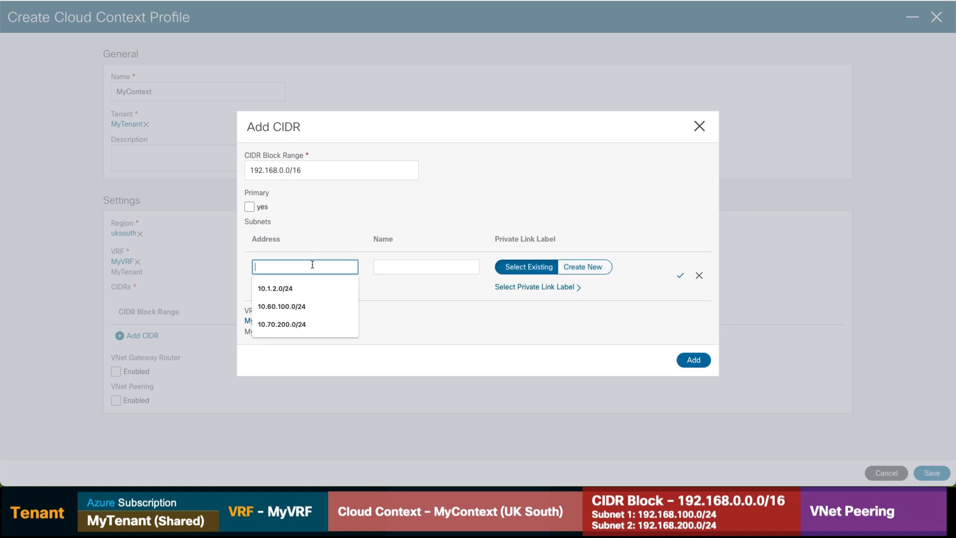
text(192.168.100.0/2)
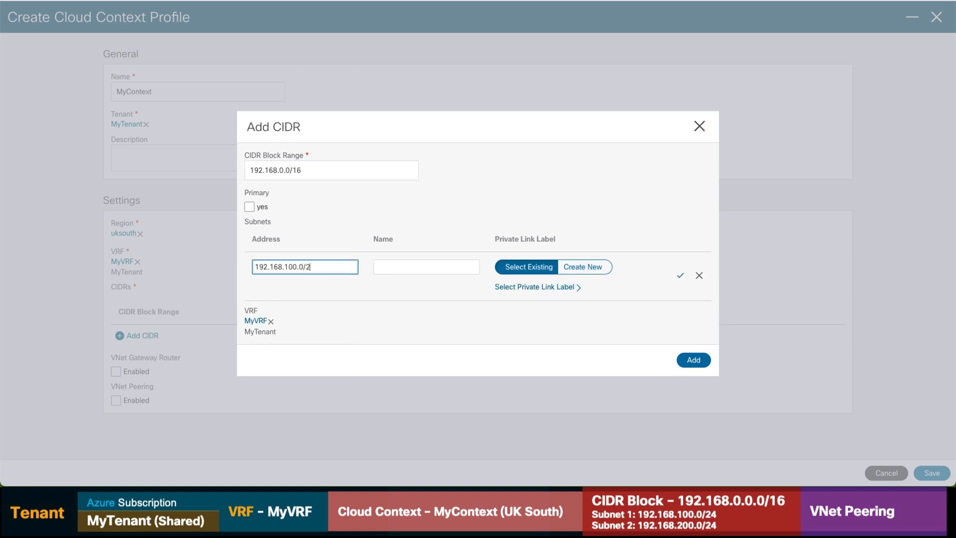
click(680, 275)
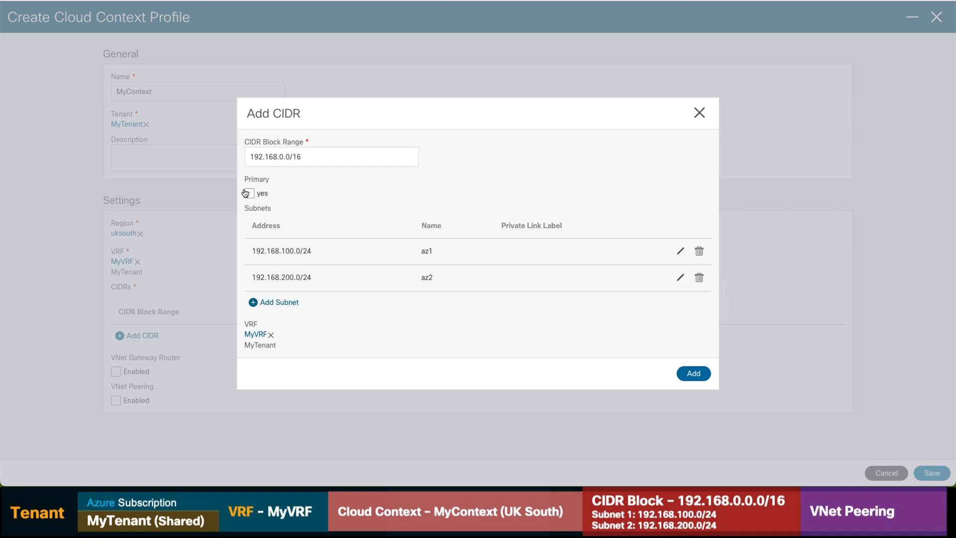
click(250, 193)
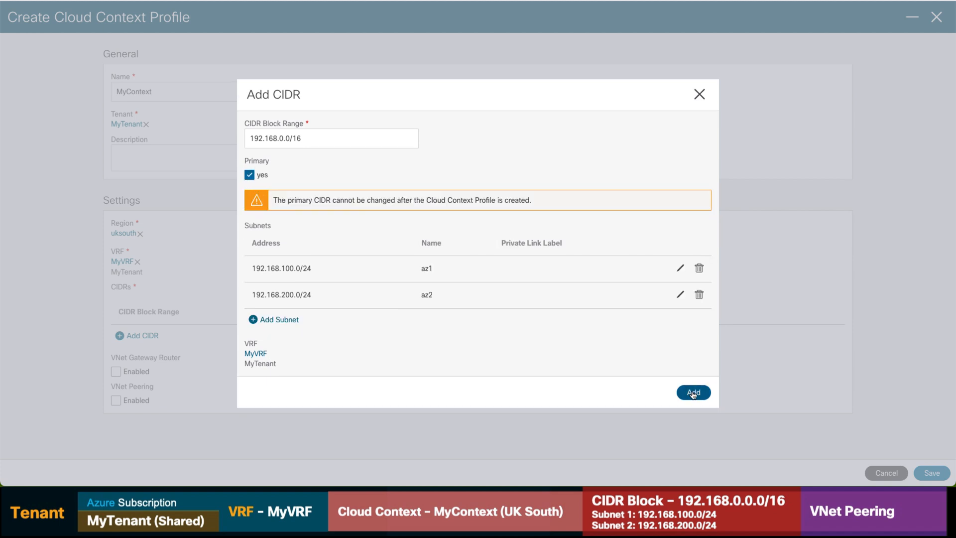
click(694, 392)
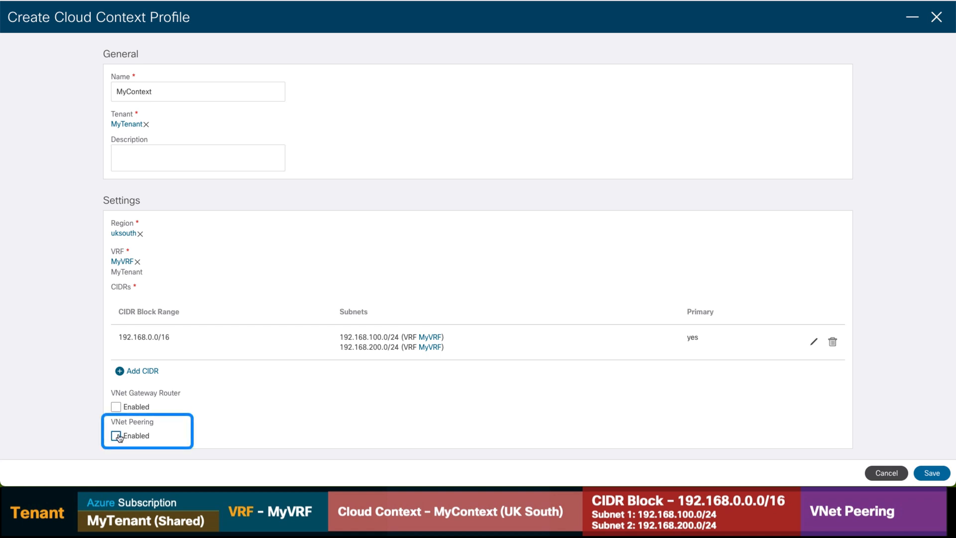
click(116, 435)
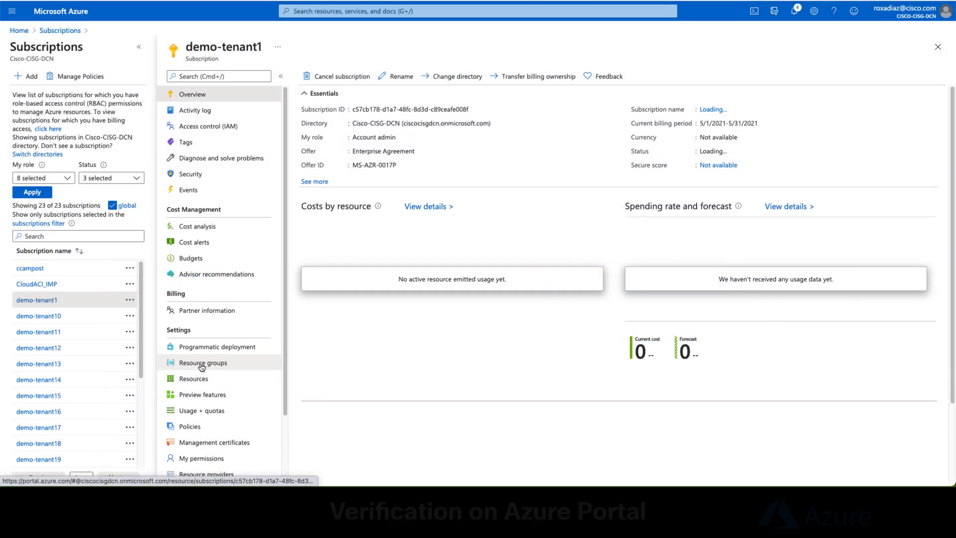
Browse demo-tenant1 resource groups to the MyVRF virtual network in CAPIC_MyTenant_MyVRF_uksouth.
click(204, 362)
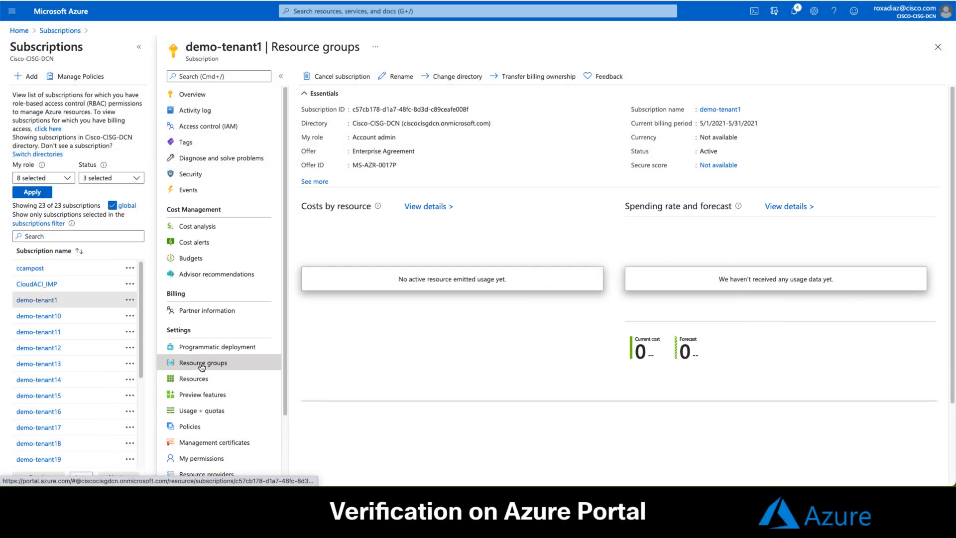
click(202, 362)
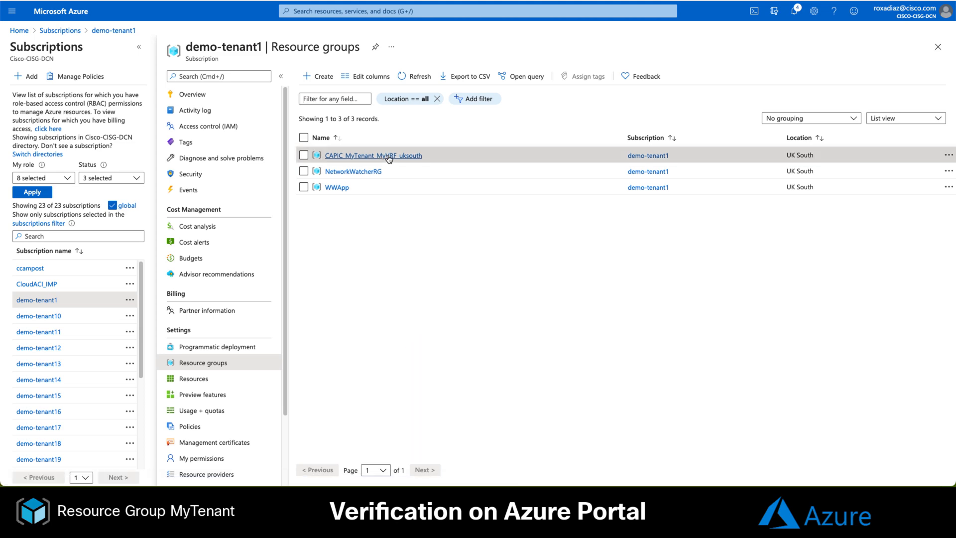
click(372, 155)
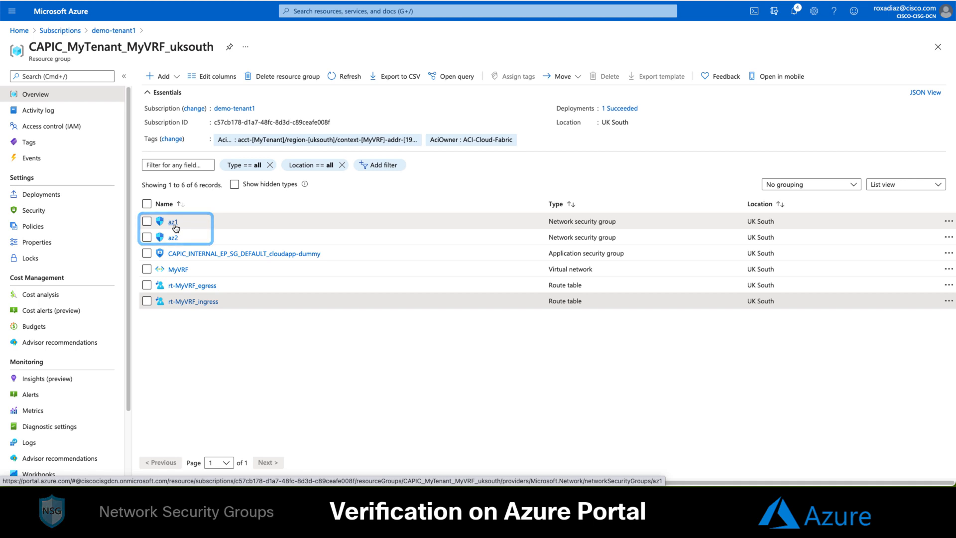
click(177, 269)
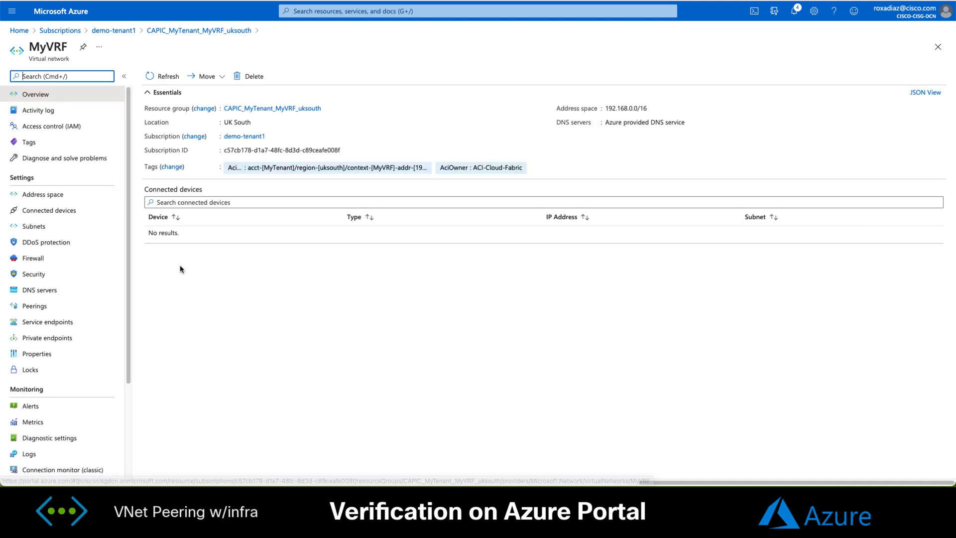
click(35, 304)
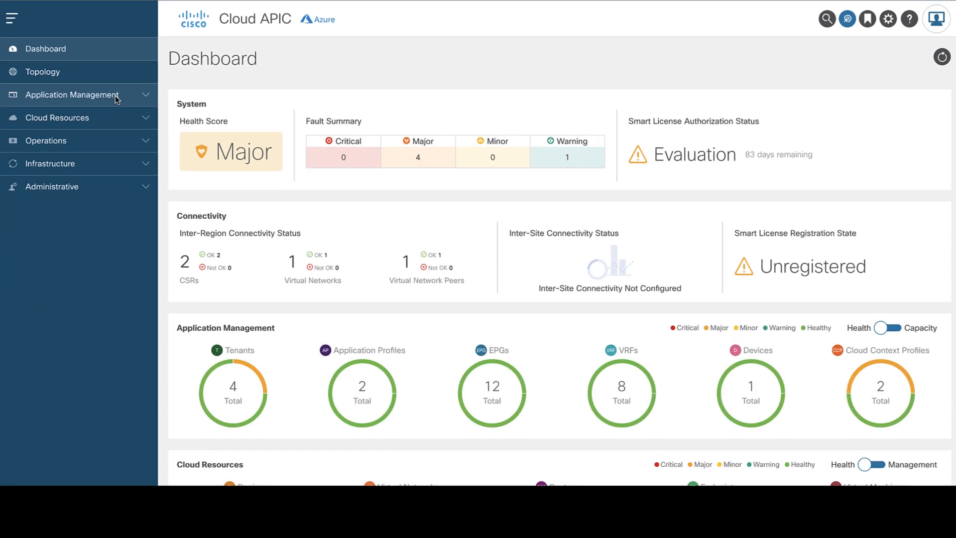
Begin a new application profile under Application Management > Application Profiles.
click(71, 95)
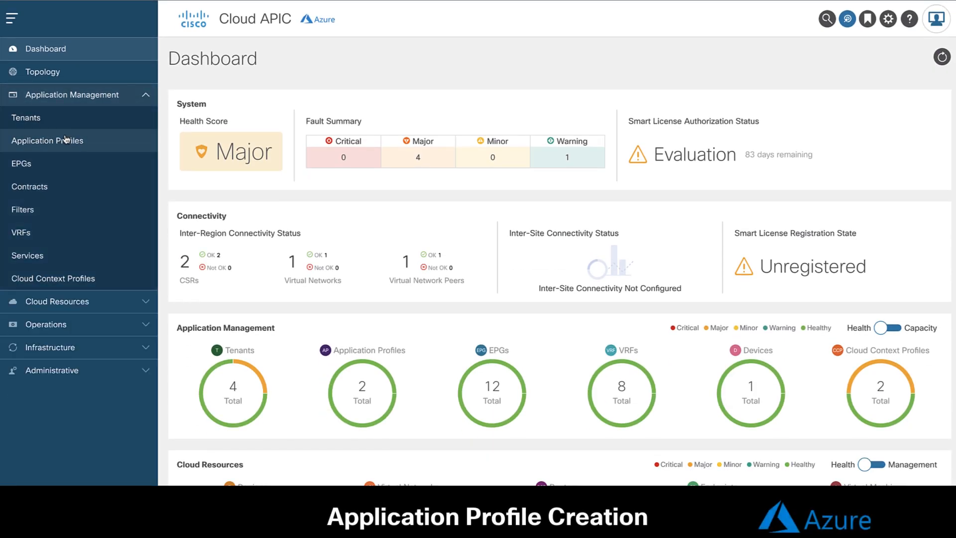
click(918, 90)
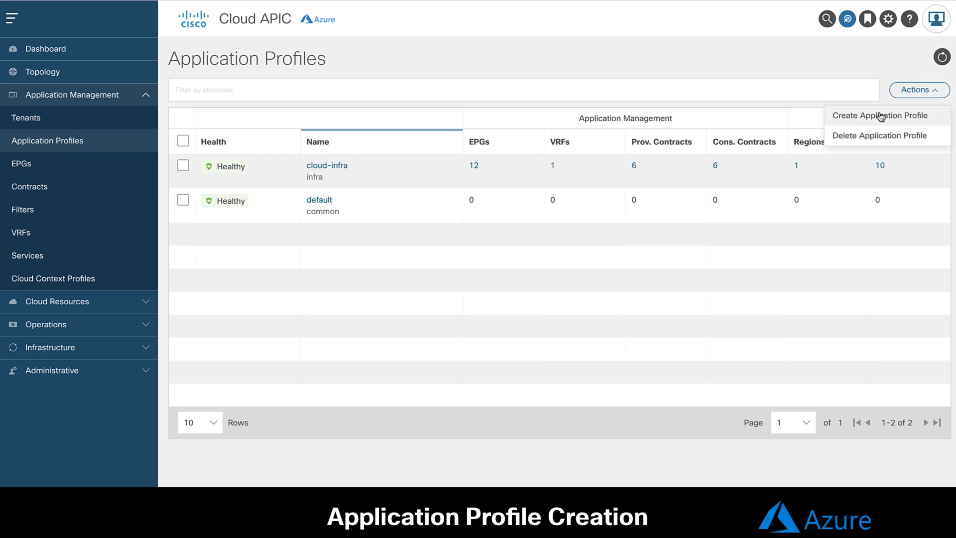
click(880, 115)
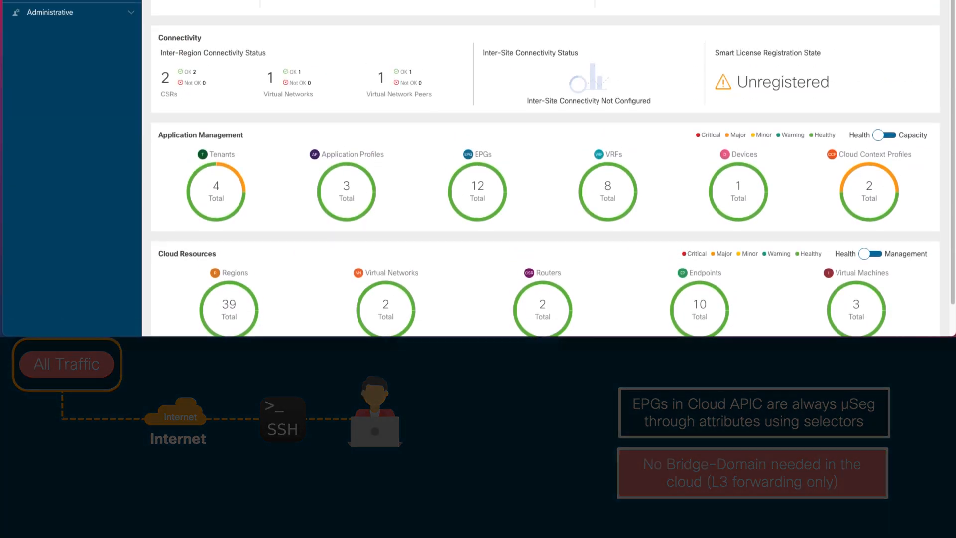
Create the Web EPG with endpoint selector webselector keyed on custom:owner.
click(24, 141)
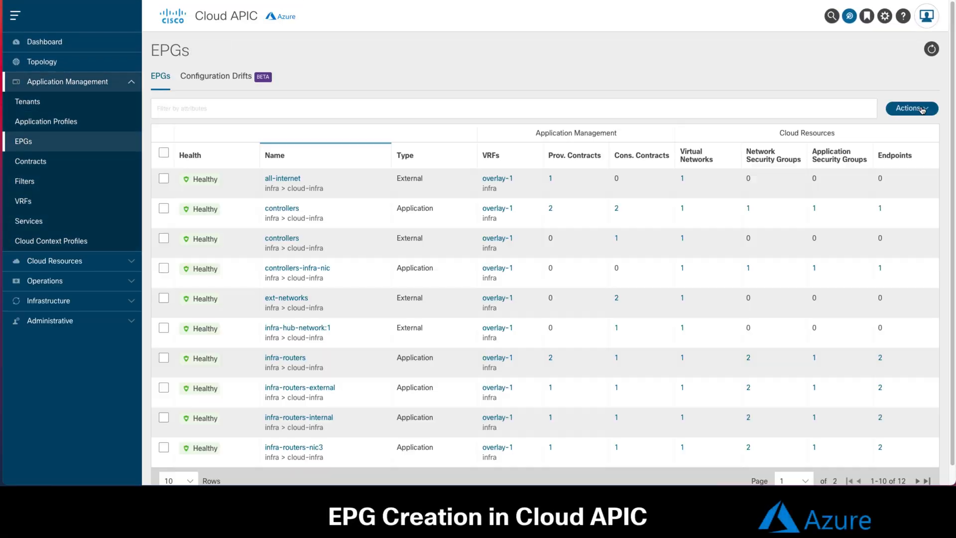
click(911, 109)
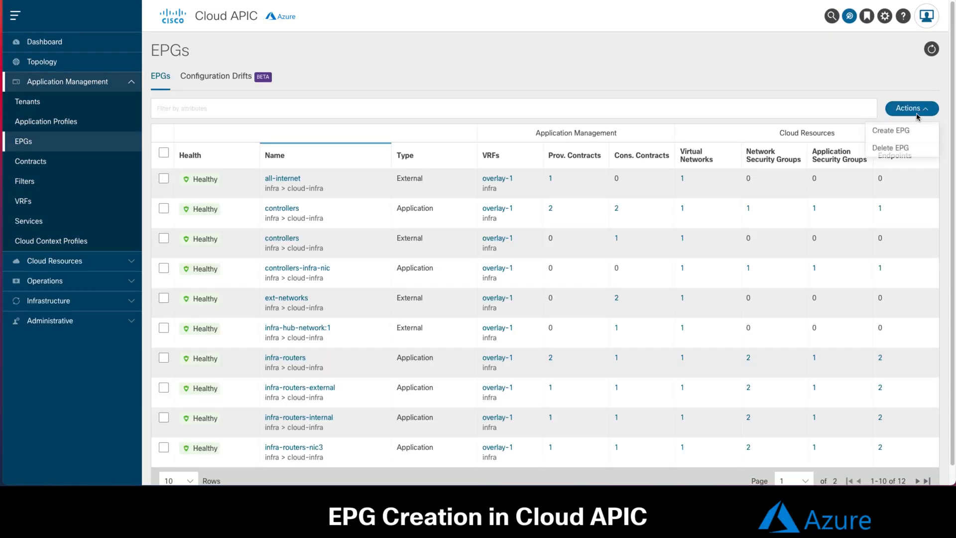
click(890, 130)
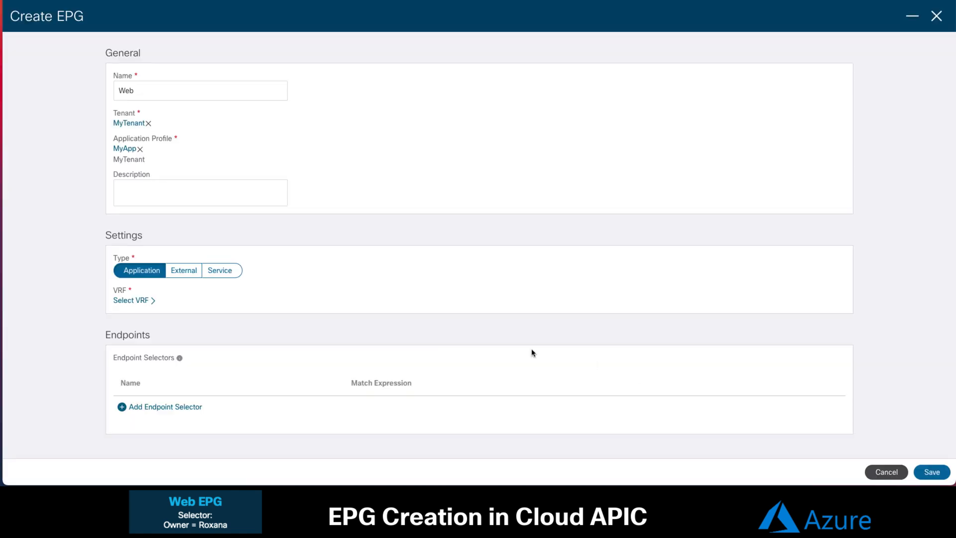
click(165, 407)
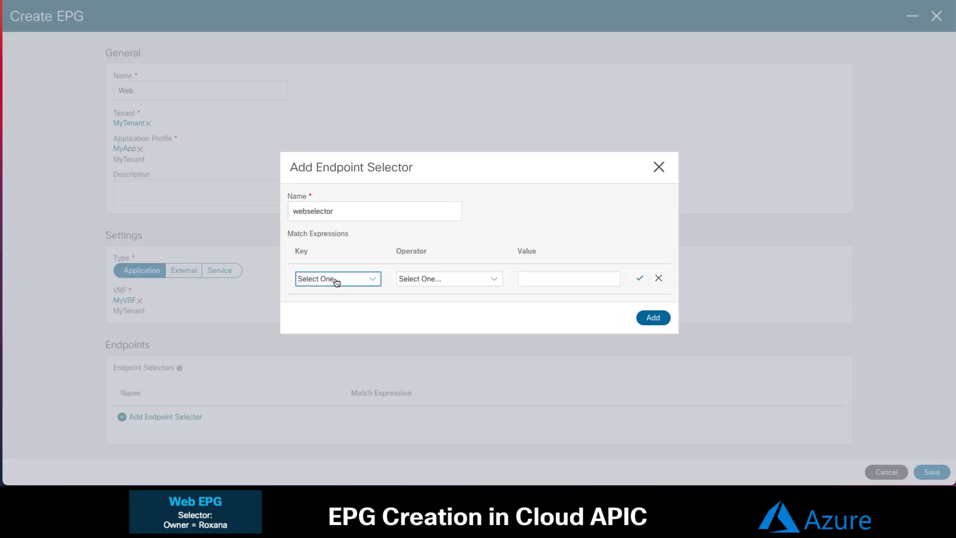
text(custom:owner)
click(569, 279)
text(Roxana)
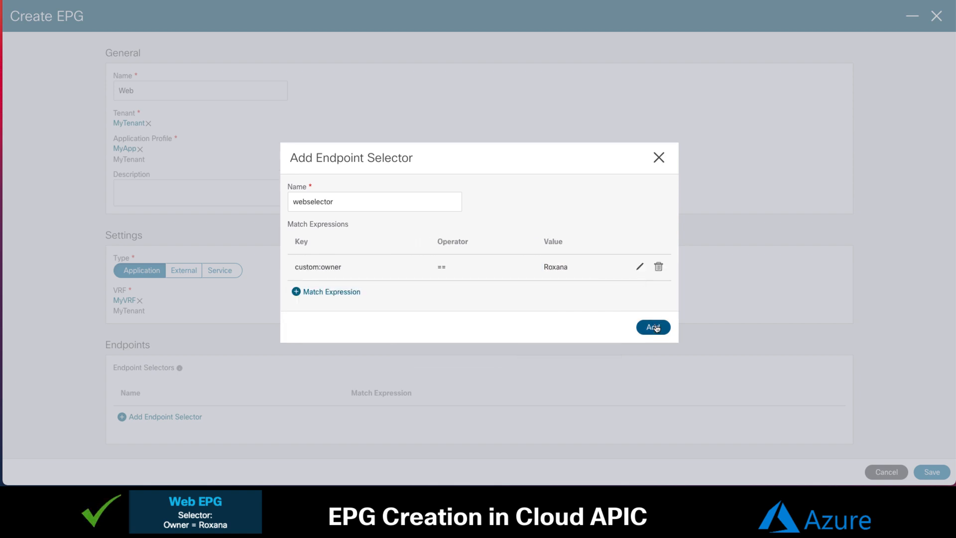
click(652, 327)
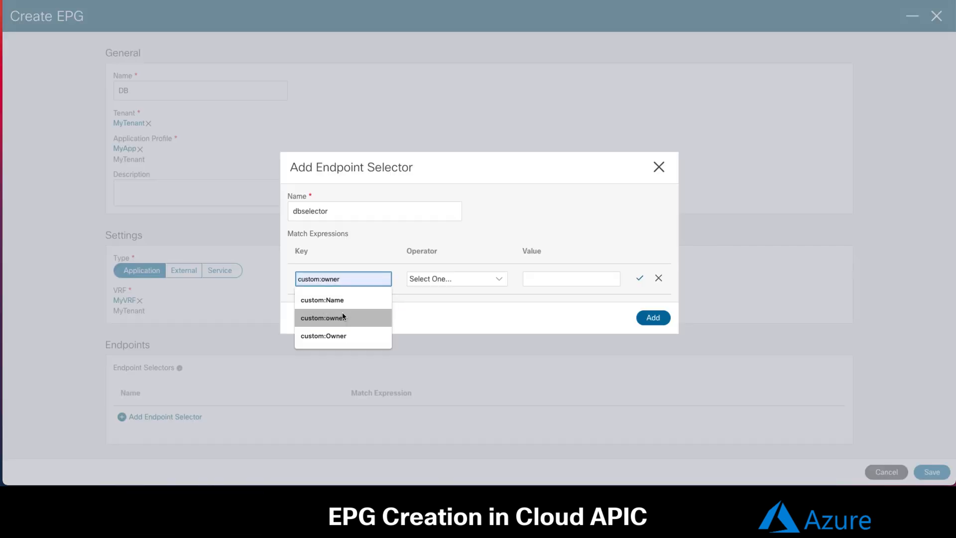
Set the dbselector match expression to custom:owner equals DBA.
text(DBA)
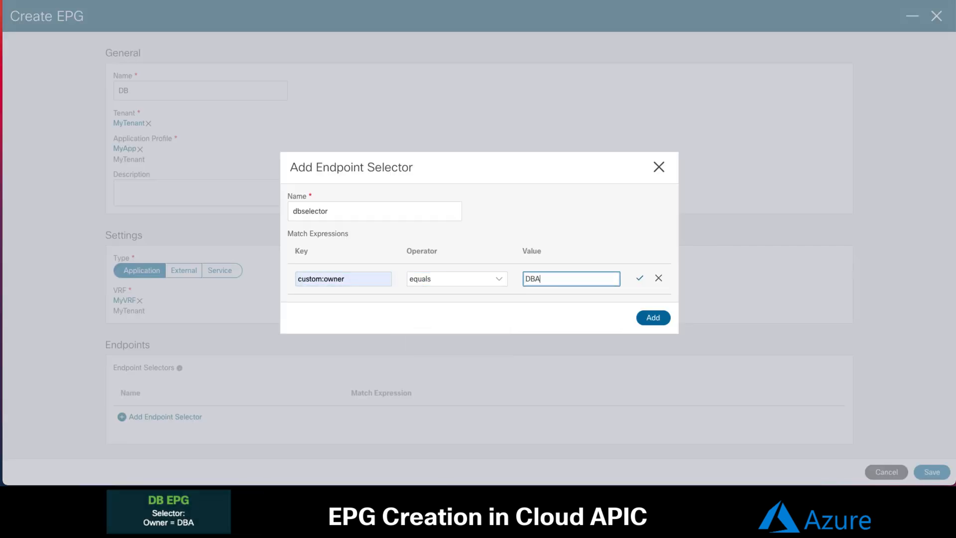
click(639, 278)
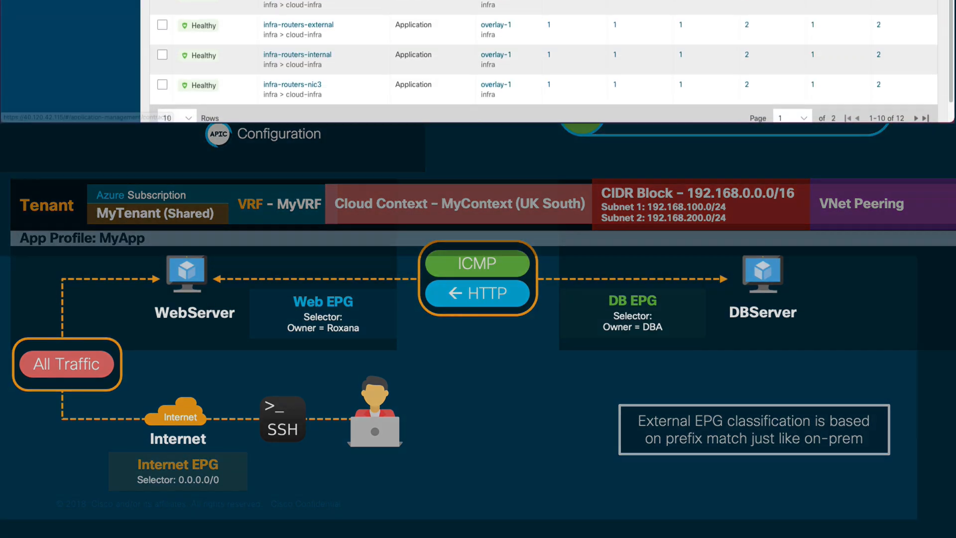
Create the external Internet EPG on MyVRF with a 0.0.0.0/0 subnet selector.
click(910, 107)
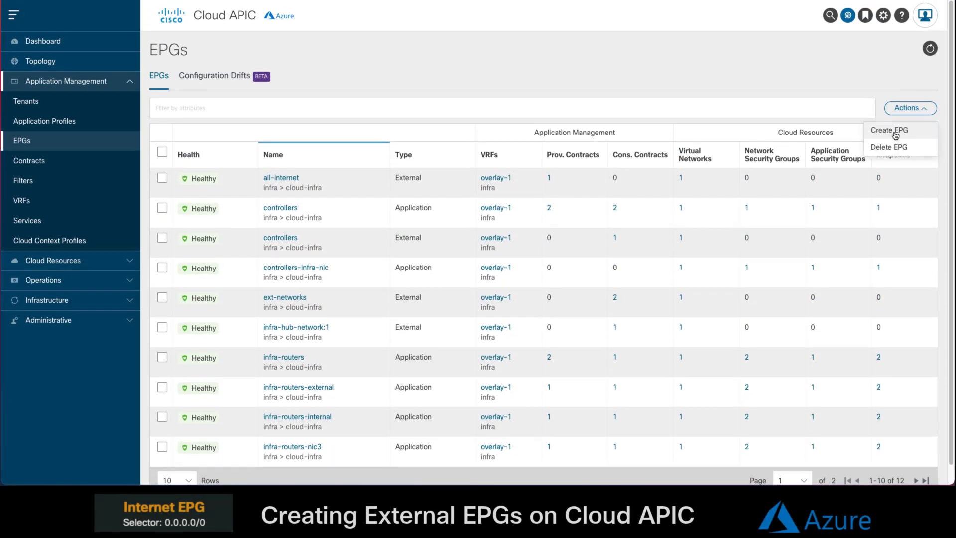
click(890, 130)
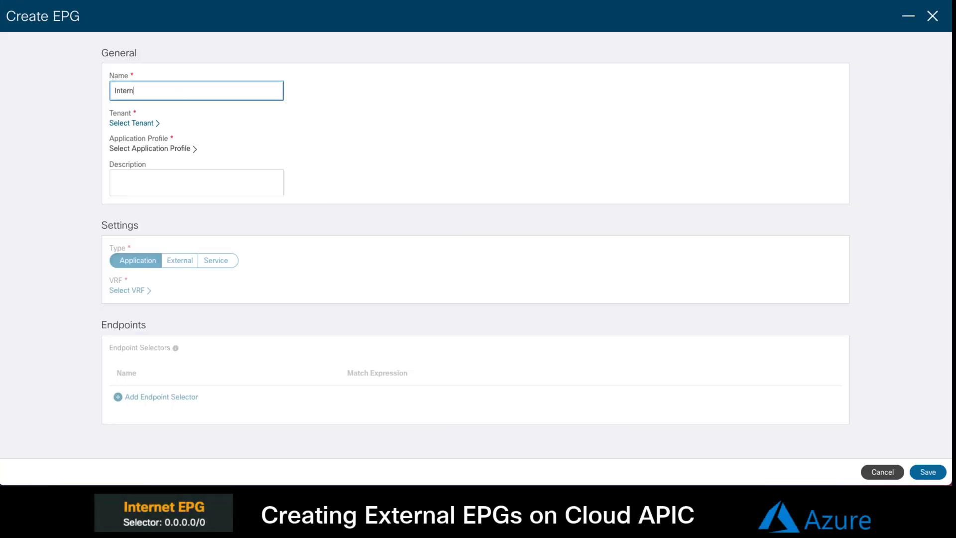
click(131, 123)
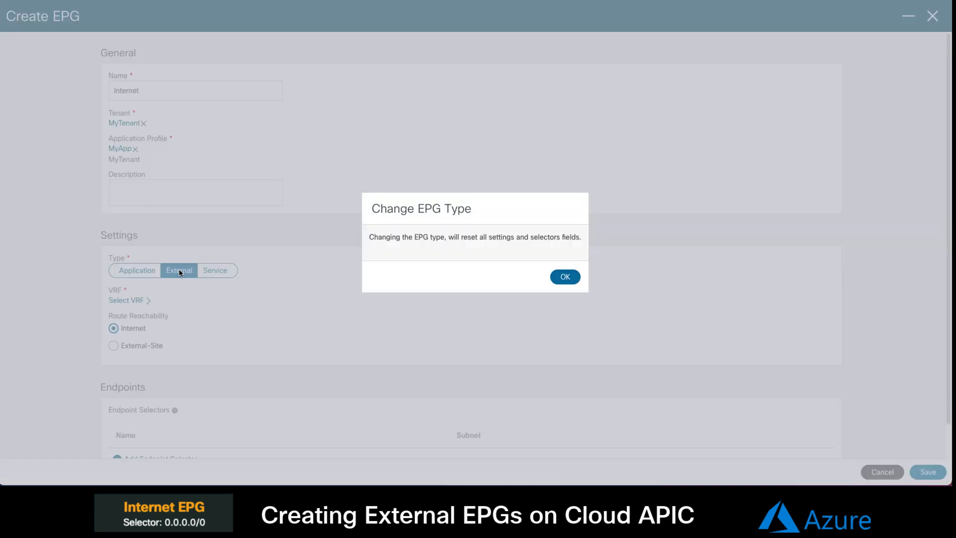
click(565, 276)
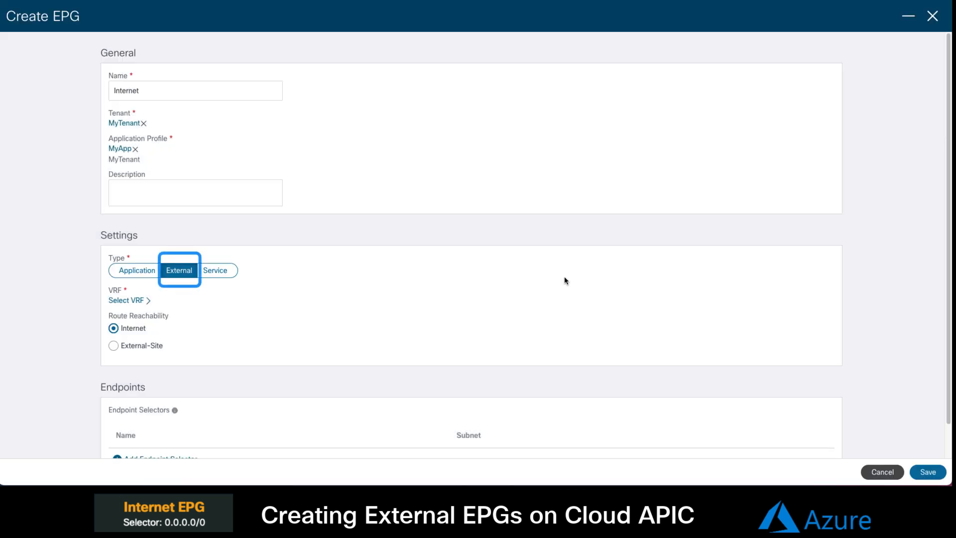
click(126, 300)
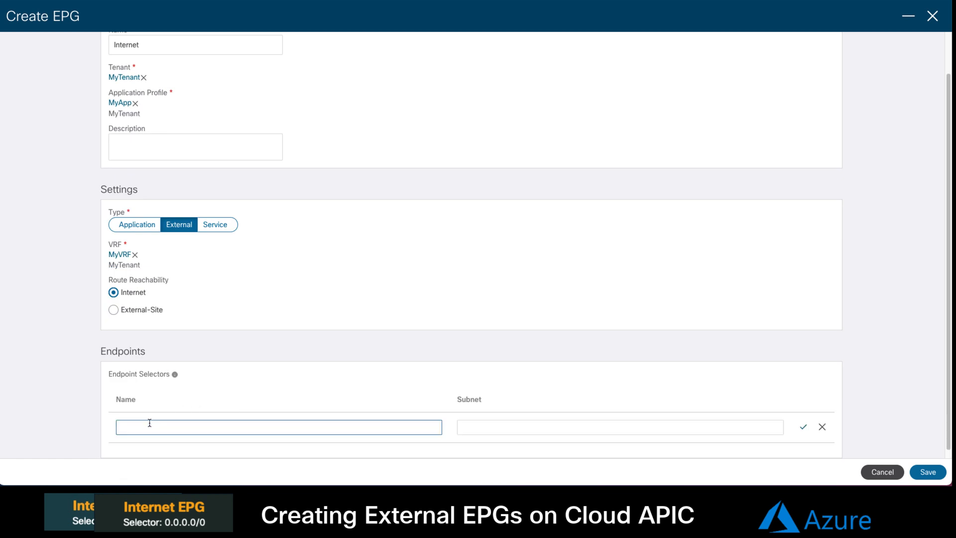
text(0.0.0.0/0)
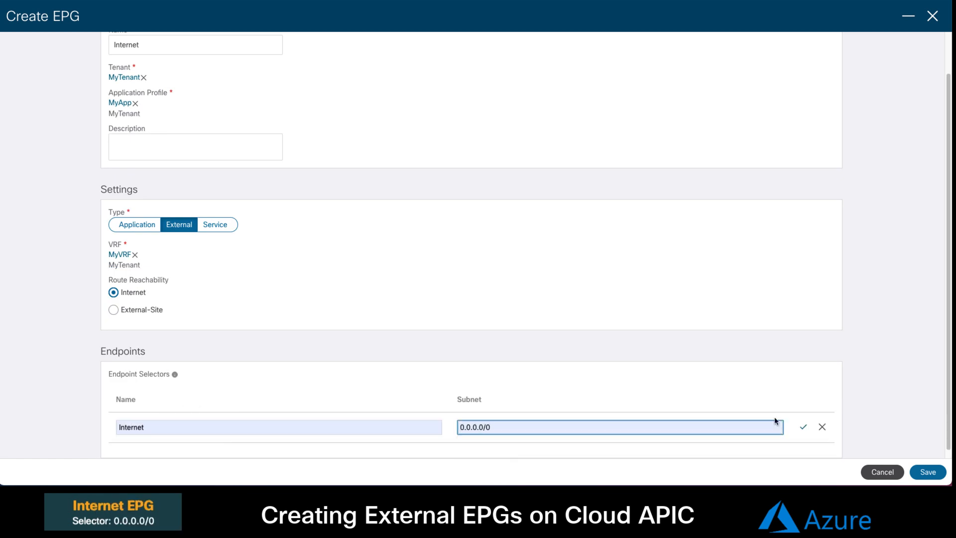
click(927, 472)
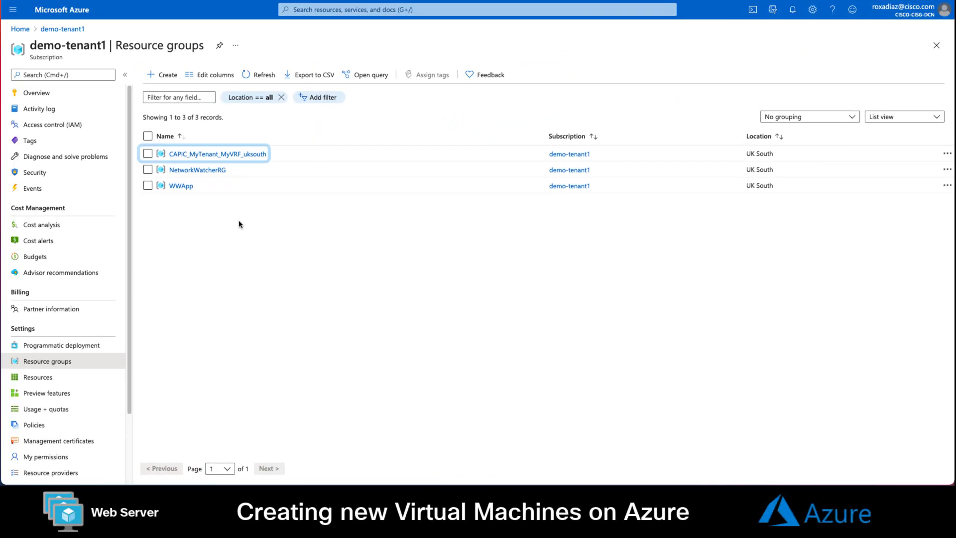
Place the new VM in CAPIC_MyTenant_MyVRF_uksouth and name it Webserver.
click(217, 153)
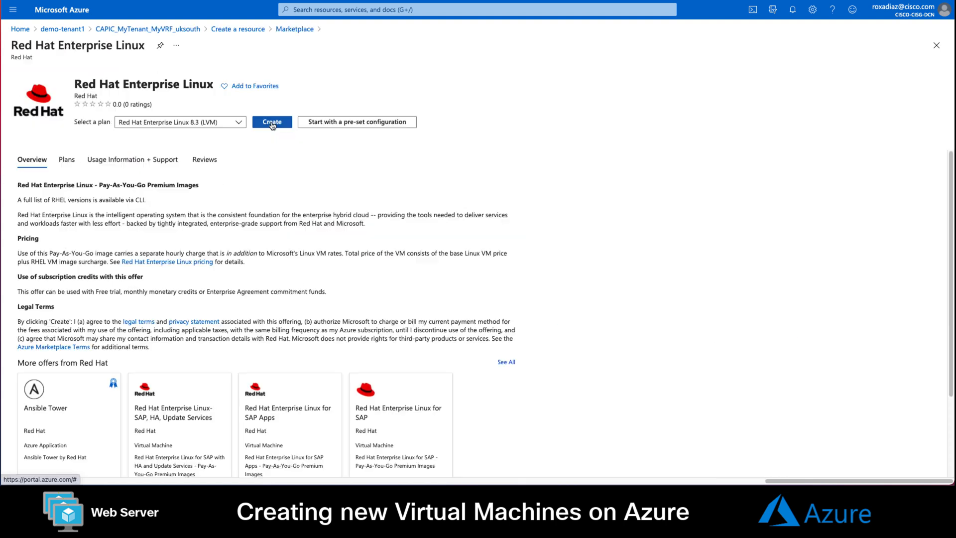
click(271, 122)
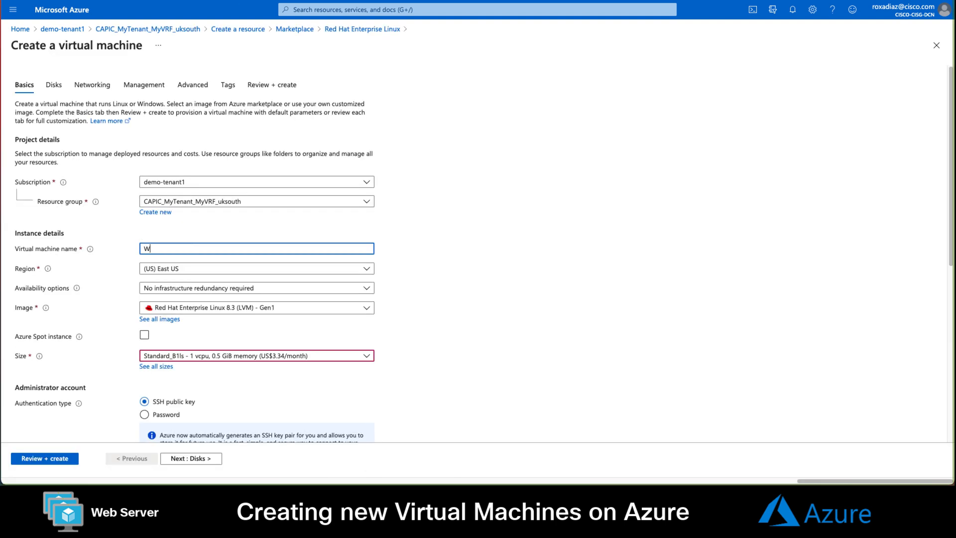
text(ebserver)
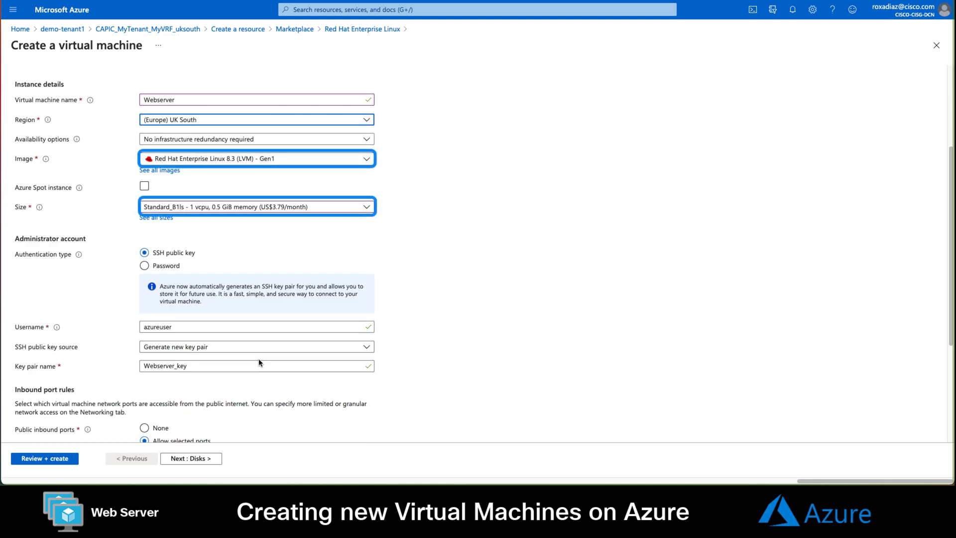
scroll(down, 3)
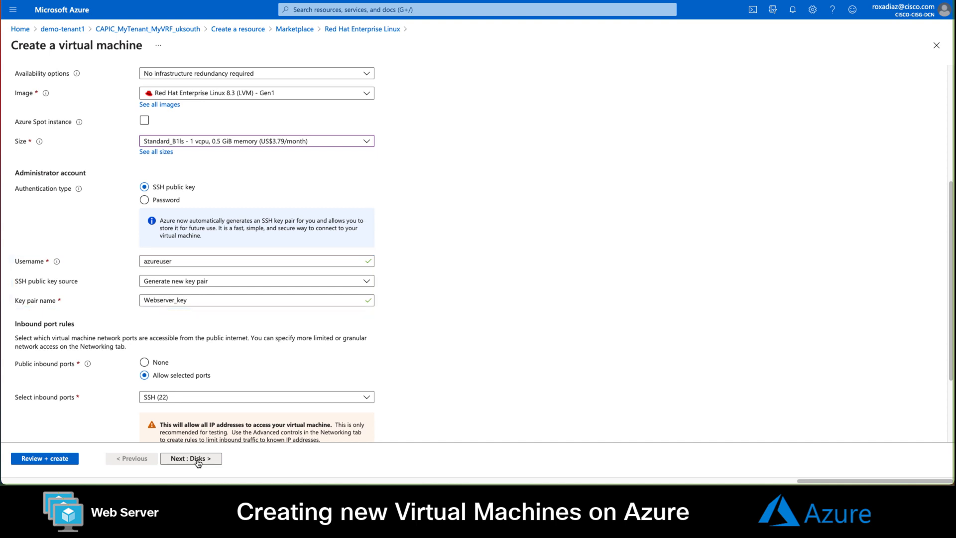
Place the Webserver VM's network interface in MyVRF subnet az1.
click(190, 458)
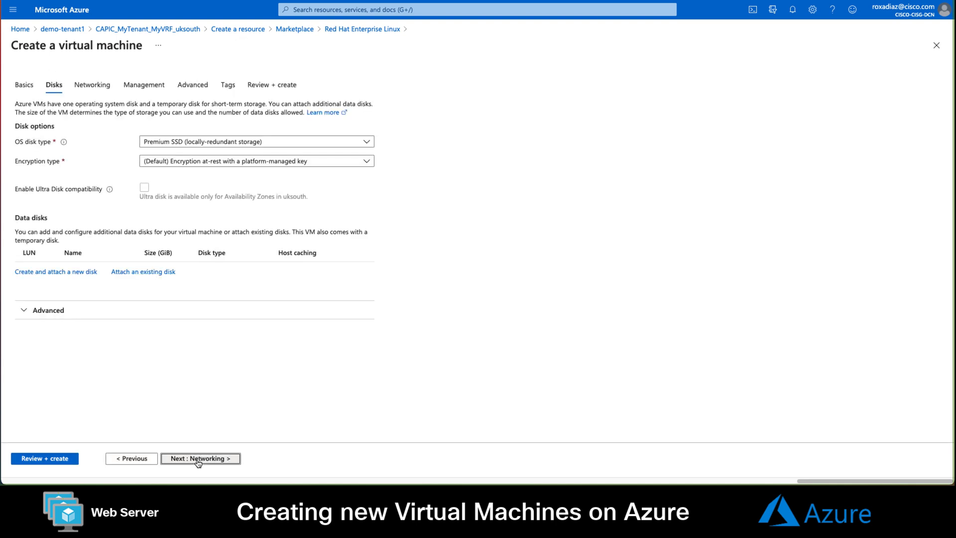
click(199, 459)
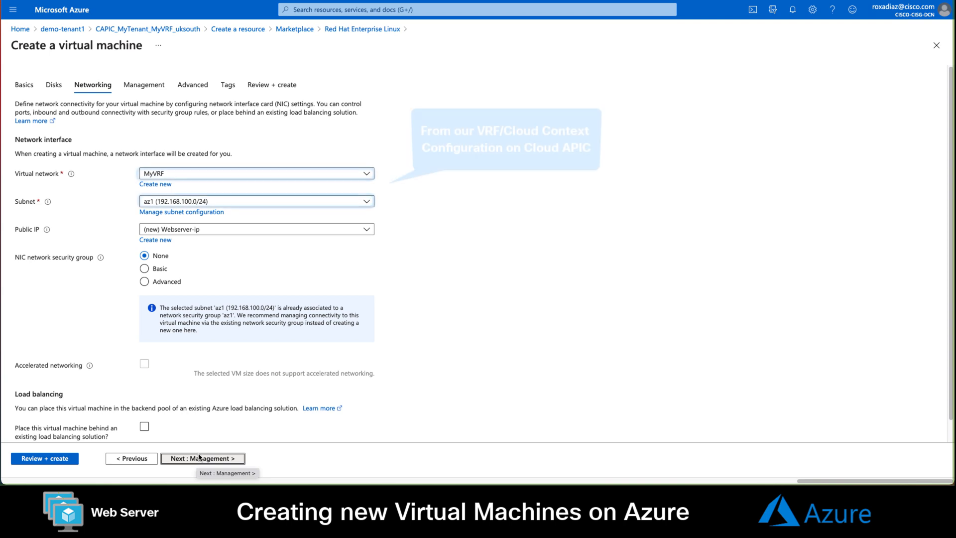
click(256, 201)
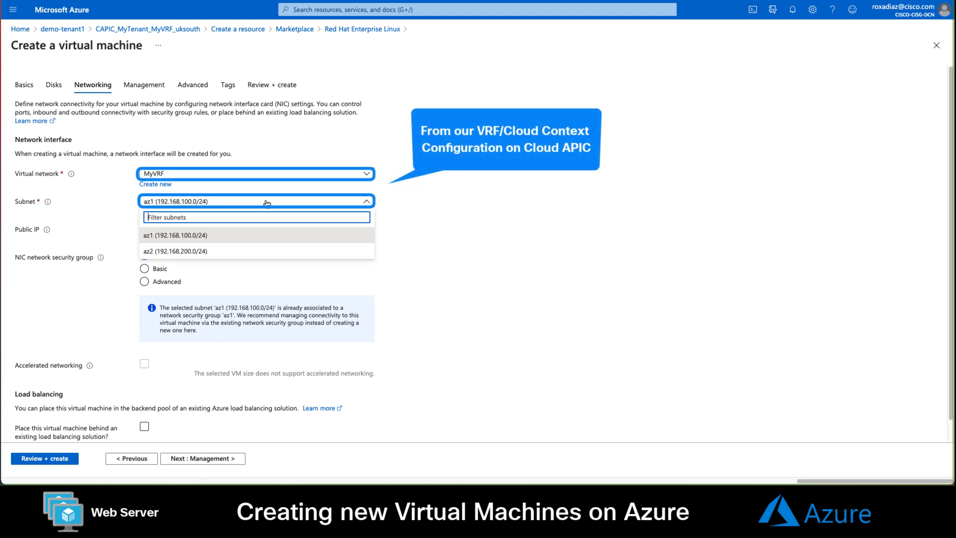
click(176, 235)
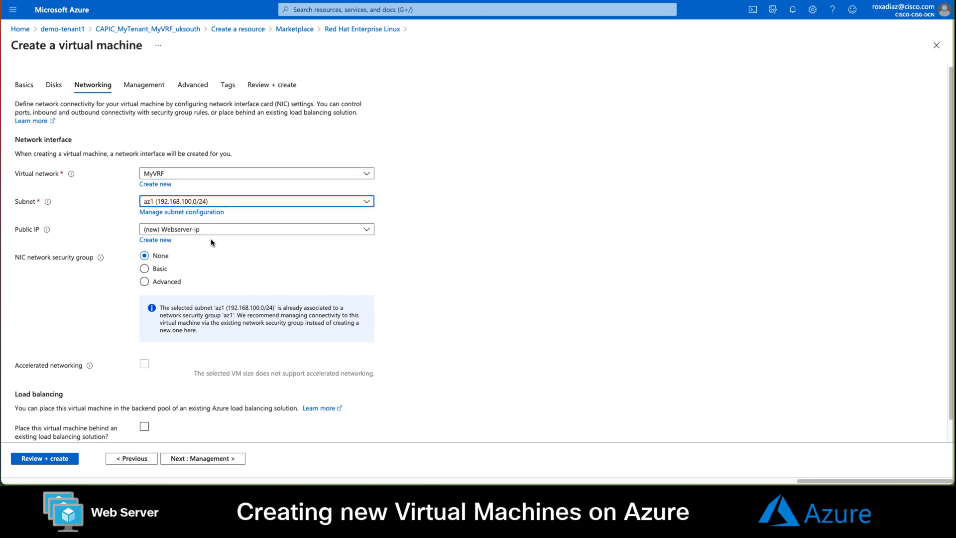
click(255, 229)
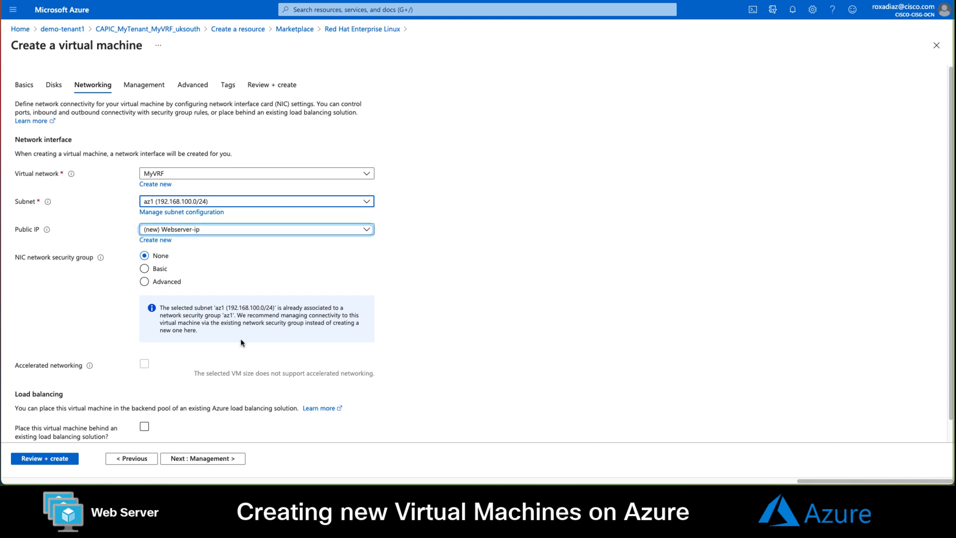
Tag the Webserver with owner Roxana, download its private key, and create it.
click(228, 85)
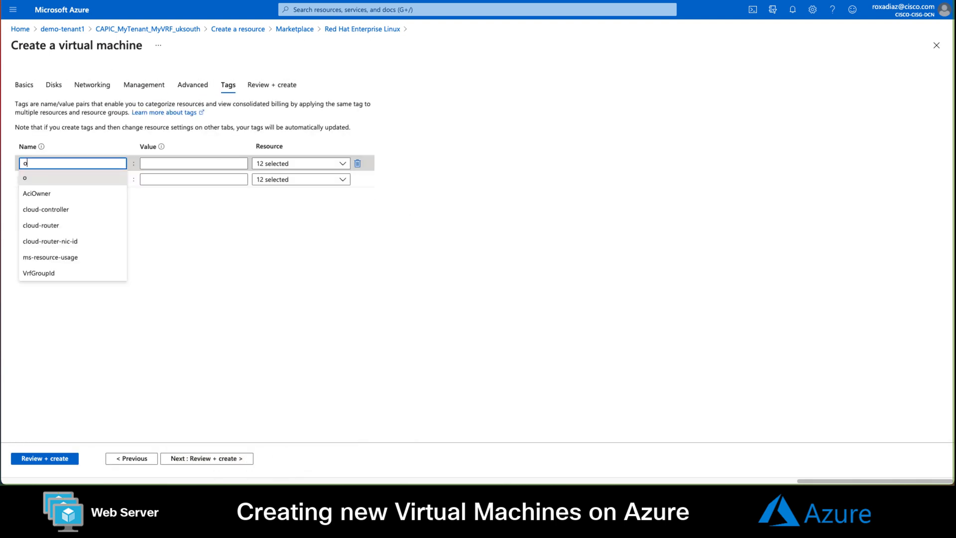
text(Roxana)
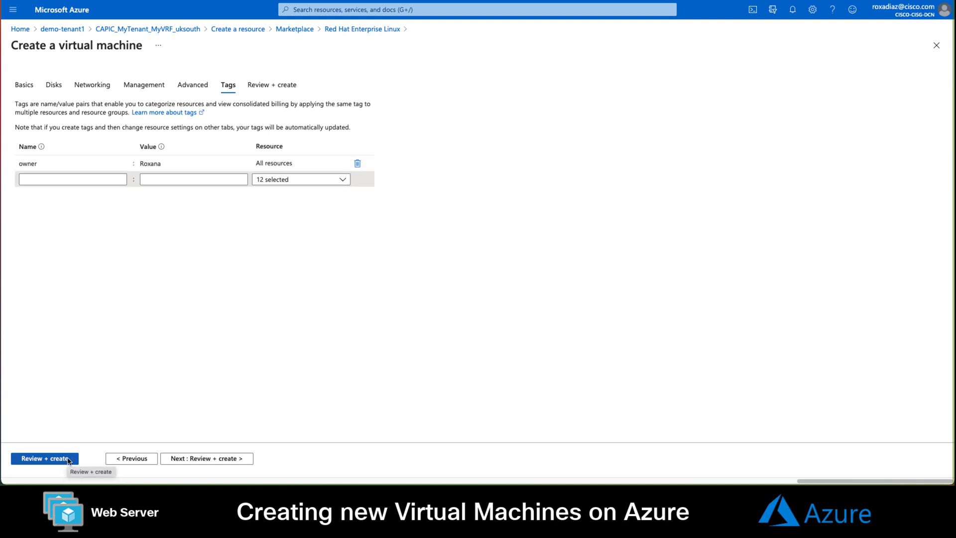
click(44, 458)
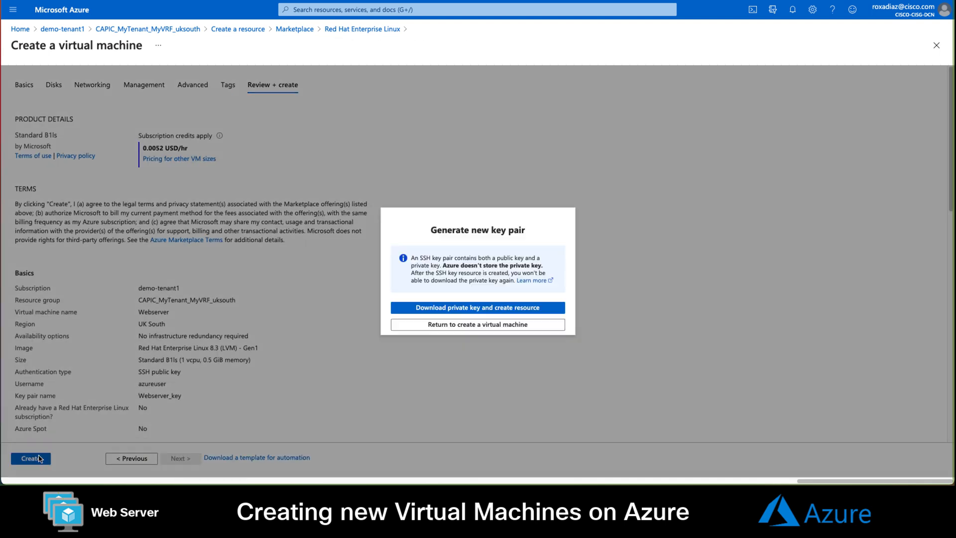
click(478, 307)
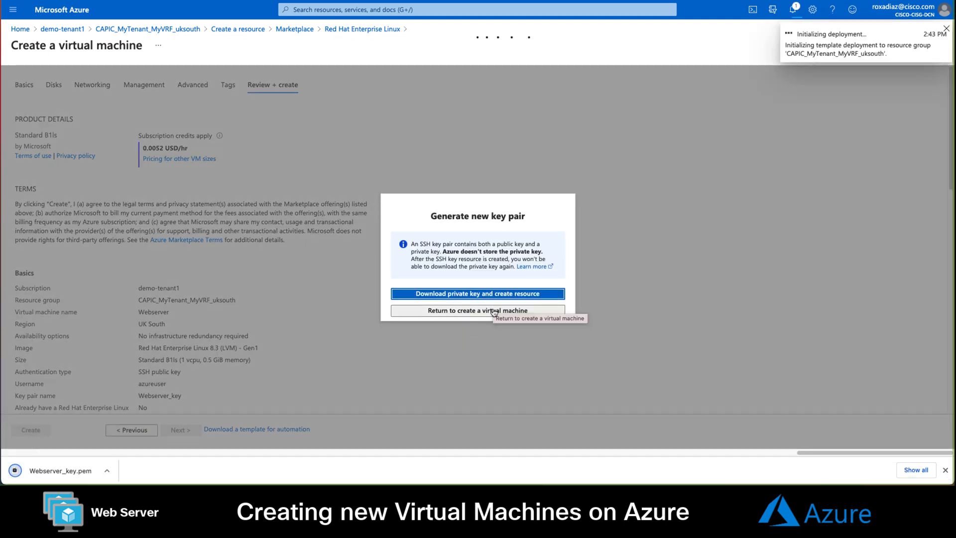
click(478, 293)
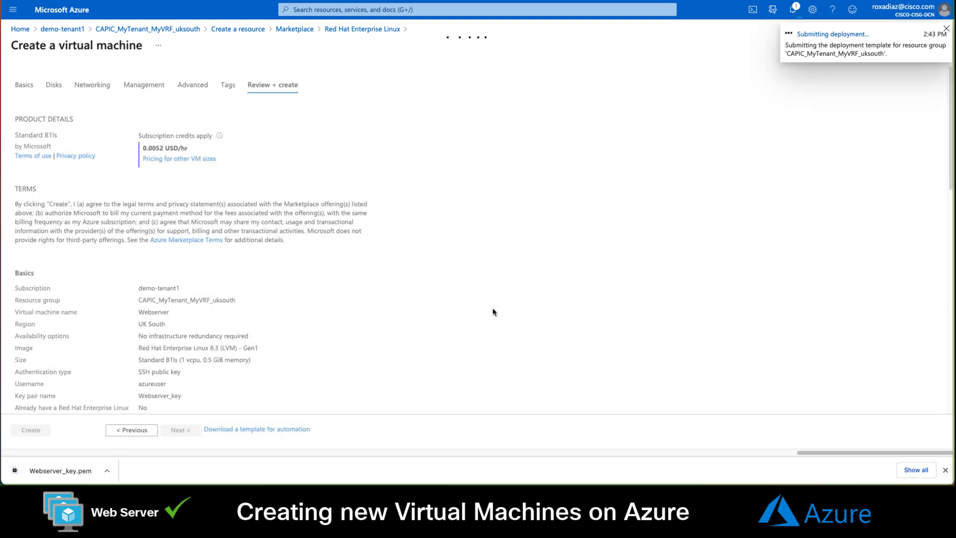
click(31, 430)
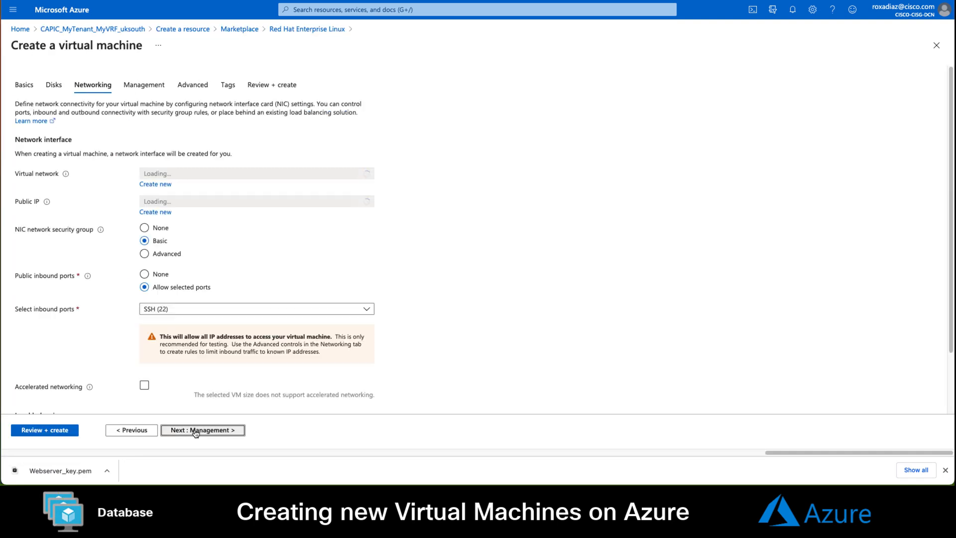
Give the DBServer VM no public IP and the owner tag DBA.
click(256, 229)
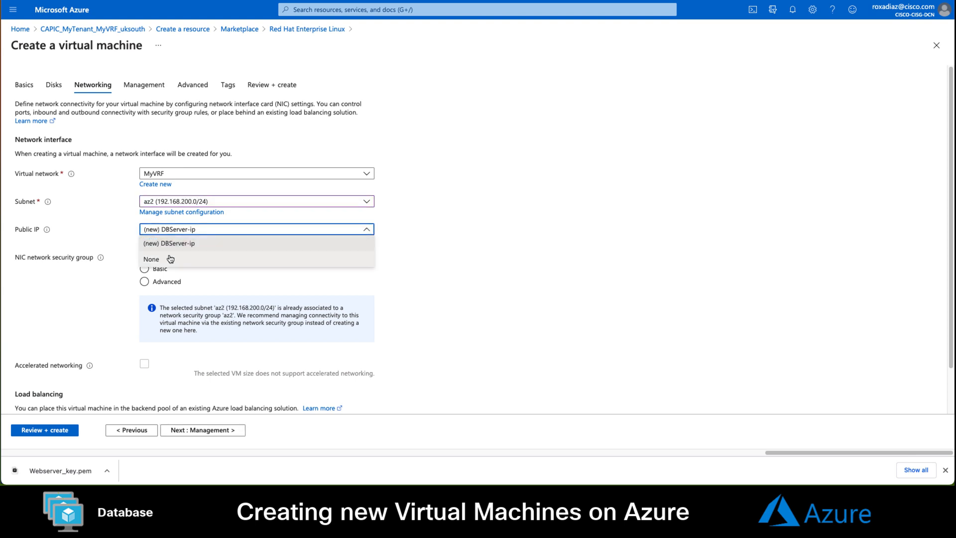
click(151, 258)
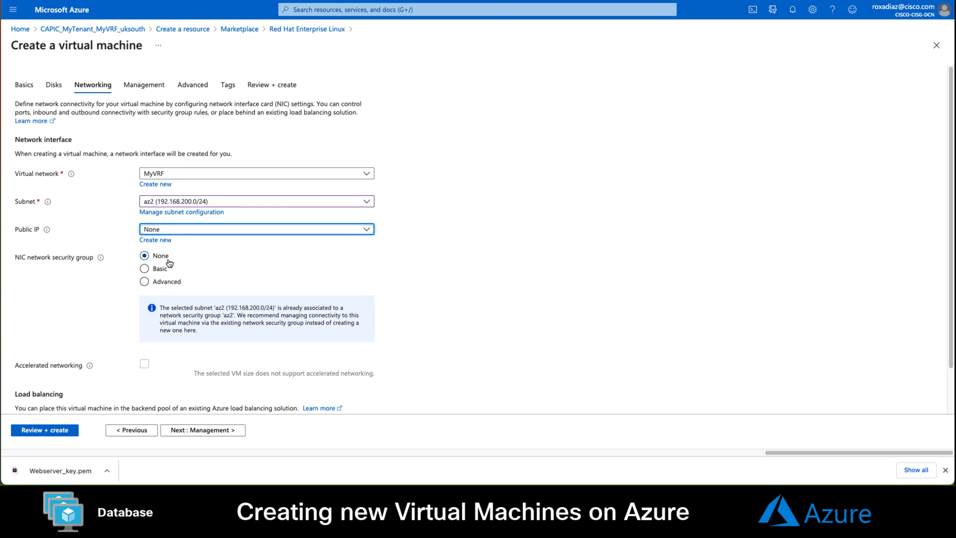
click(227, 85)
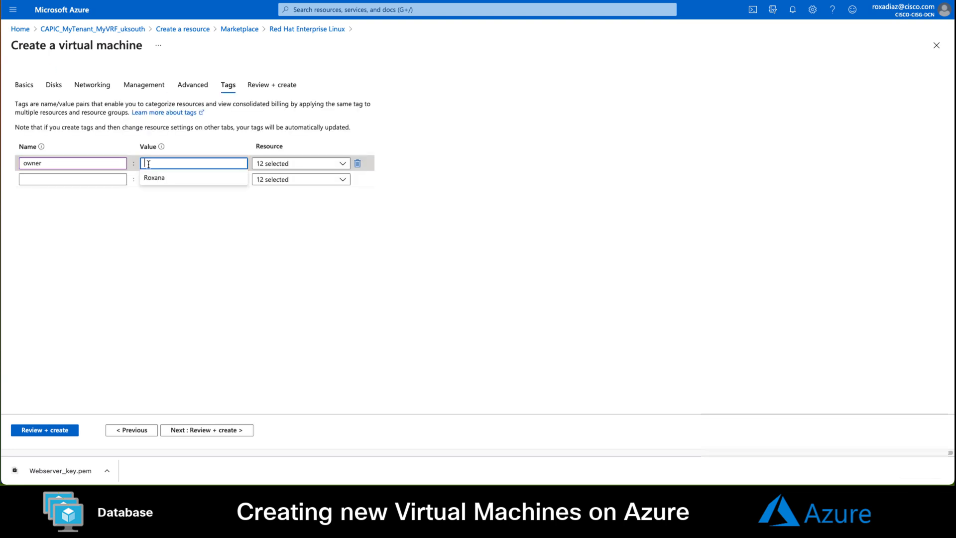
text(DBA)
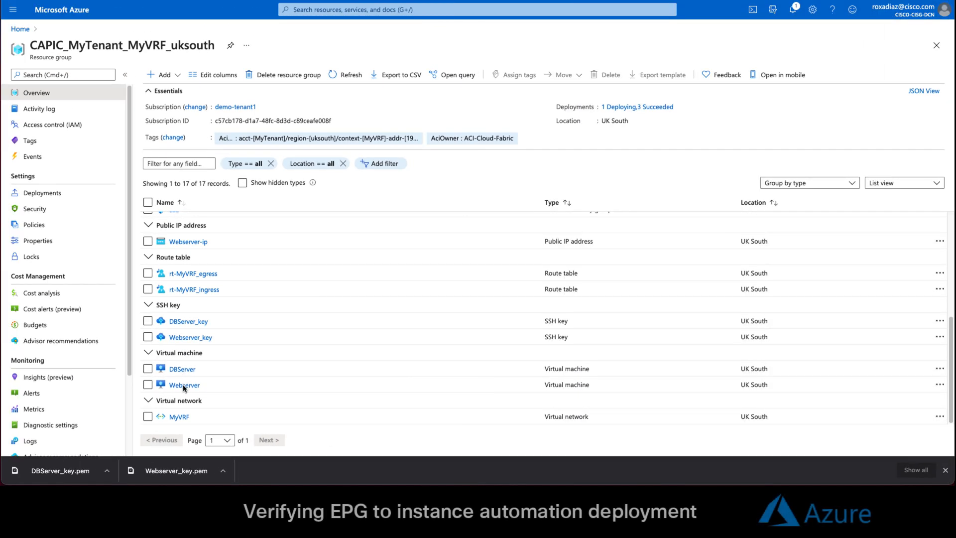
Check the Webserver's az1 security rules and the DBServer's networking rules.
click(185, 385)
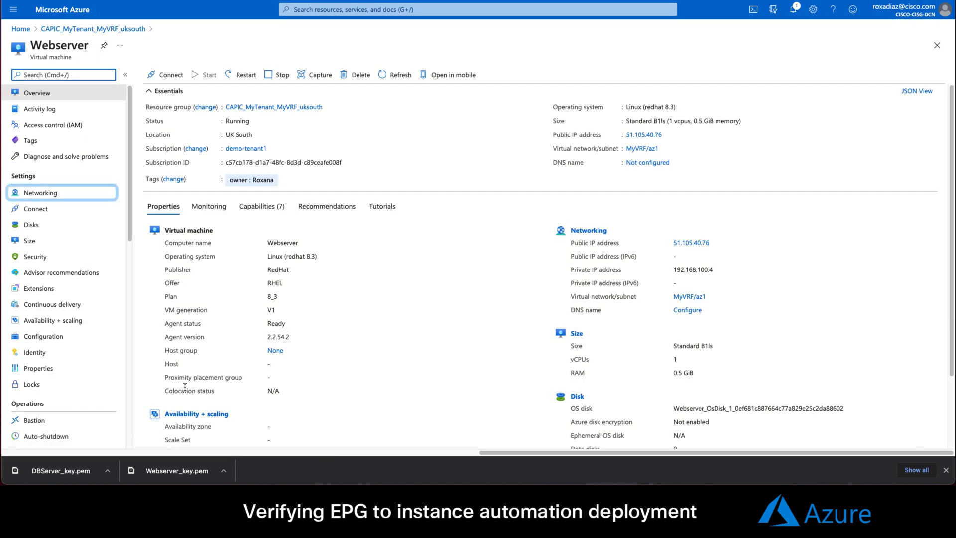
click(41, 192)
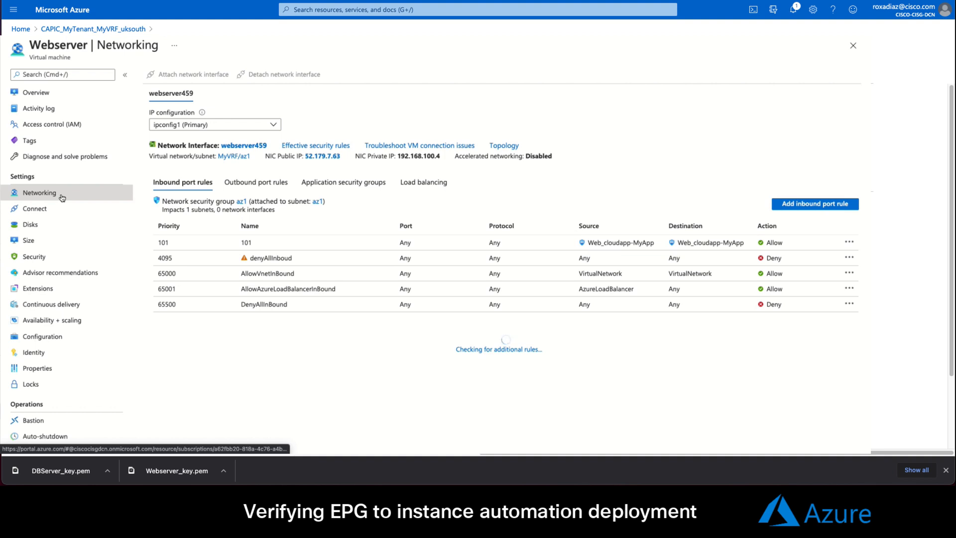
click(36, 93)
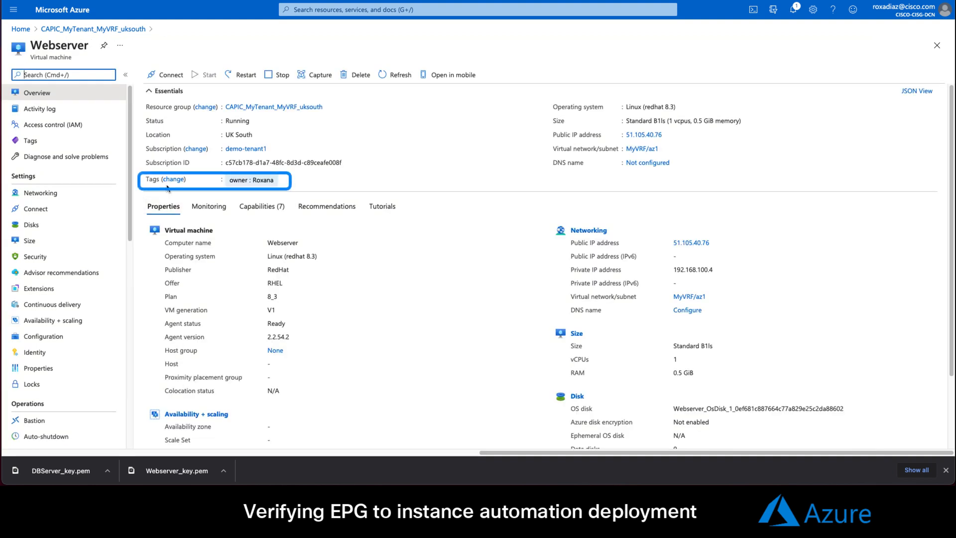
click(38, 193)
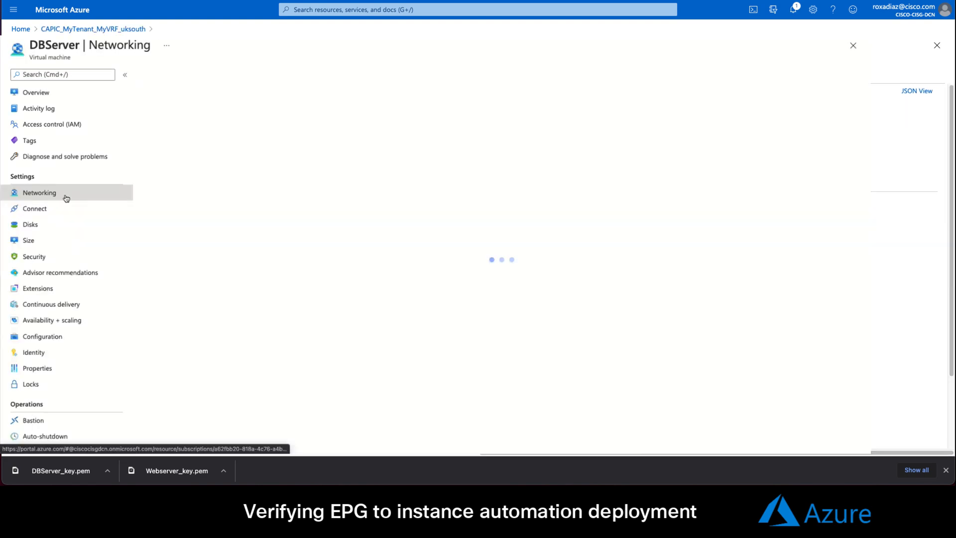
click(38, 193)
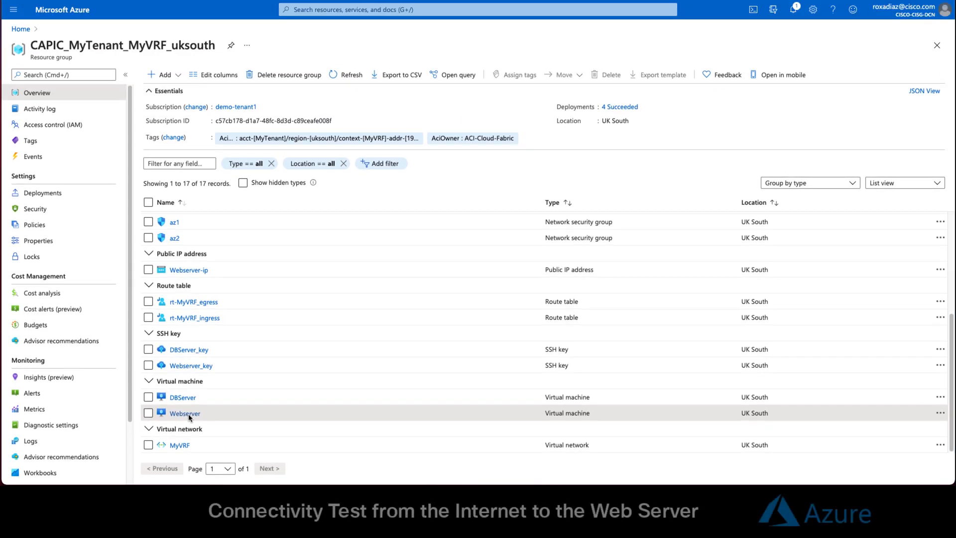
Choose SSH as the connection method for the Webserver VM.
click(184, 413)
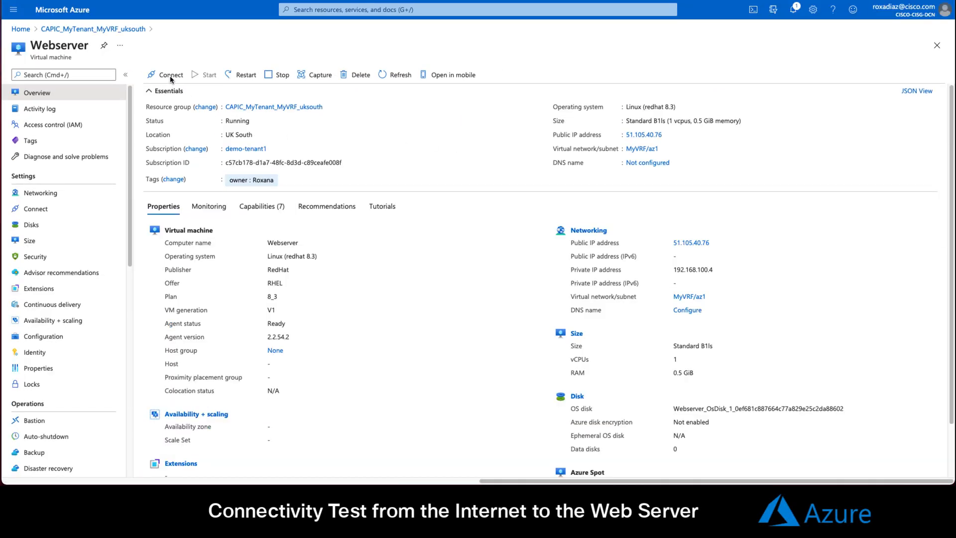
click(169, 74)
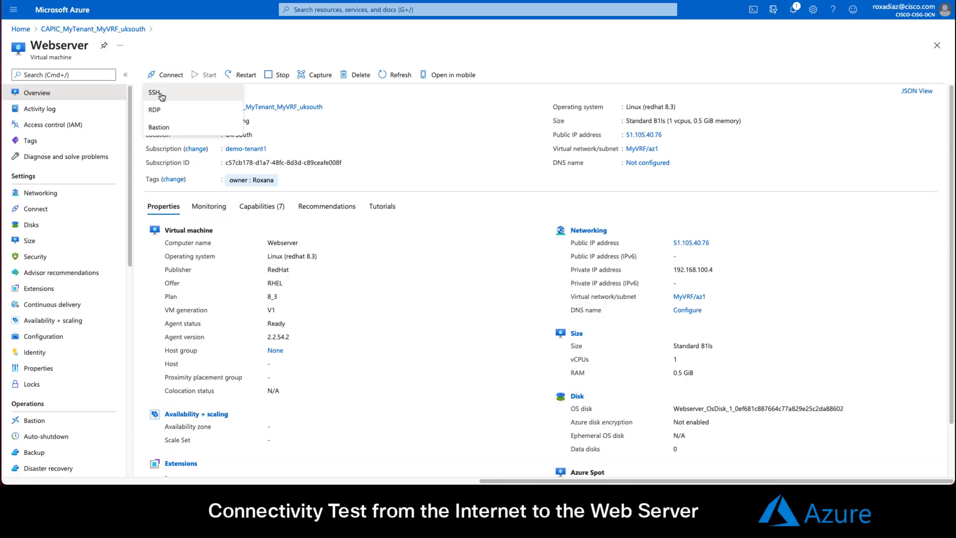
click(154, 92)
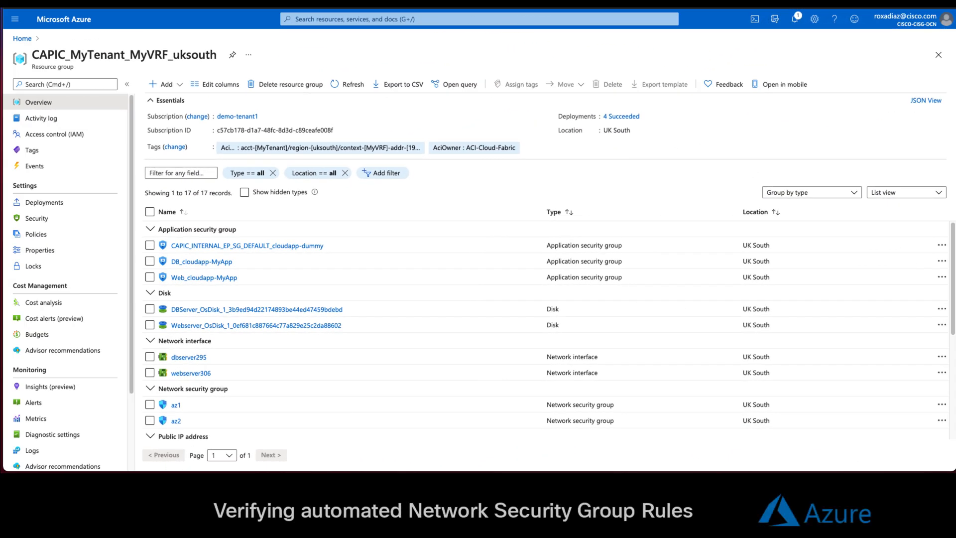
Review the az1 security group's auto-created Web_cloudapp-MyApp inbound and outbound rules.
click(175, 405)
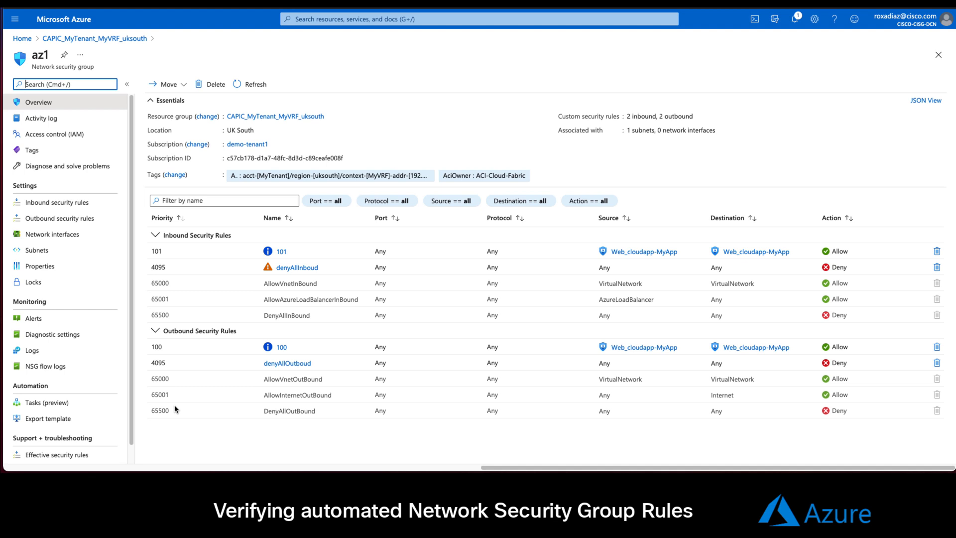
click(277, 250)
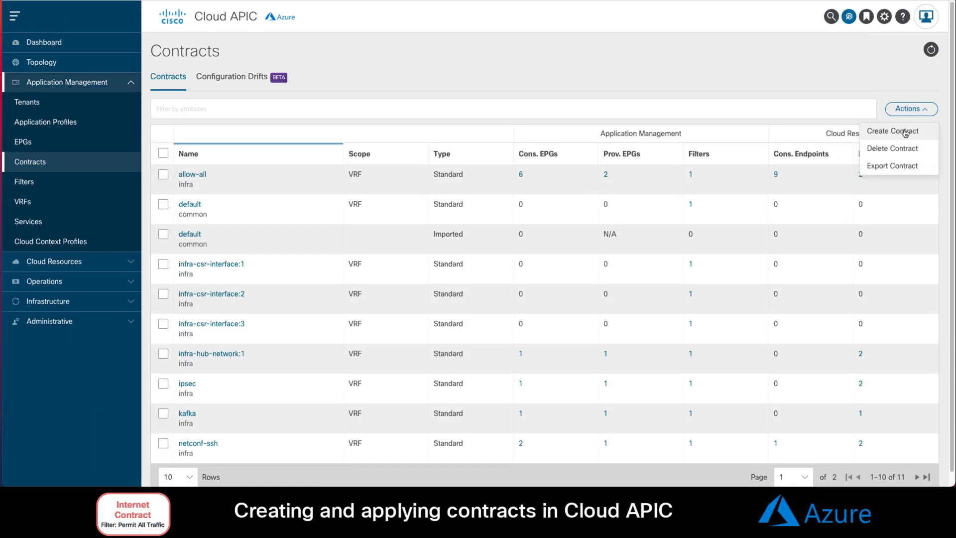
Create the Internet contract for tenant MyTenant using the default filter.
click(894, 130)
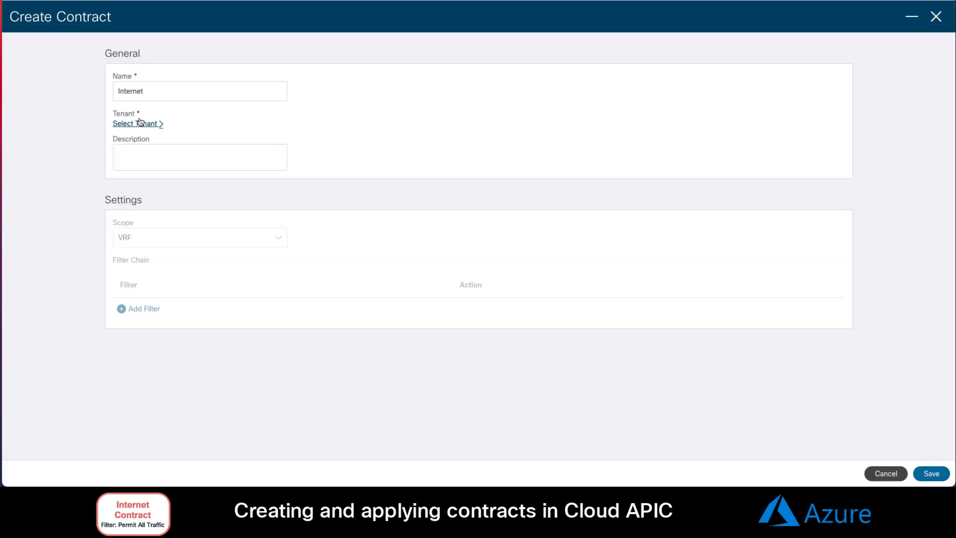
click(135, 123)
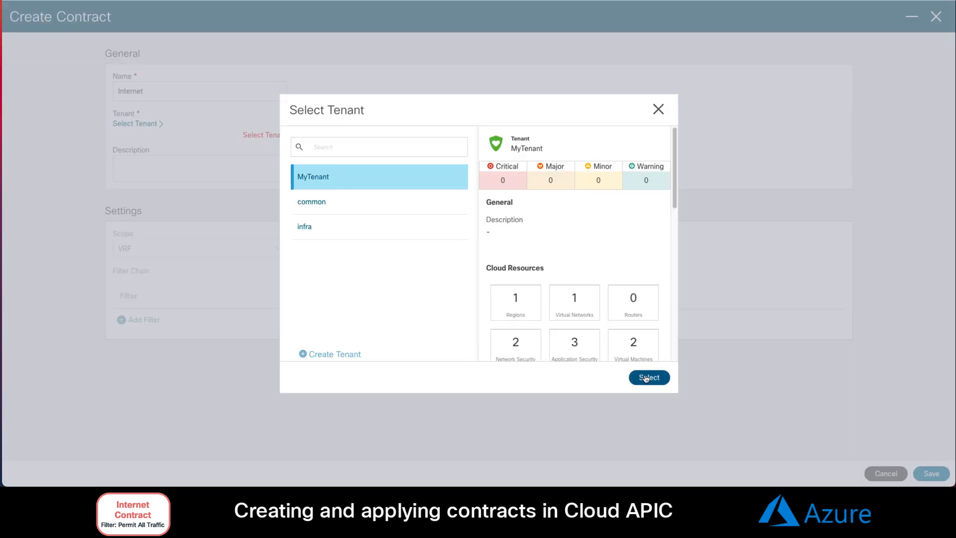
click(649, 377)
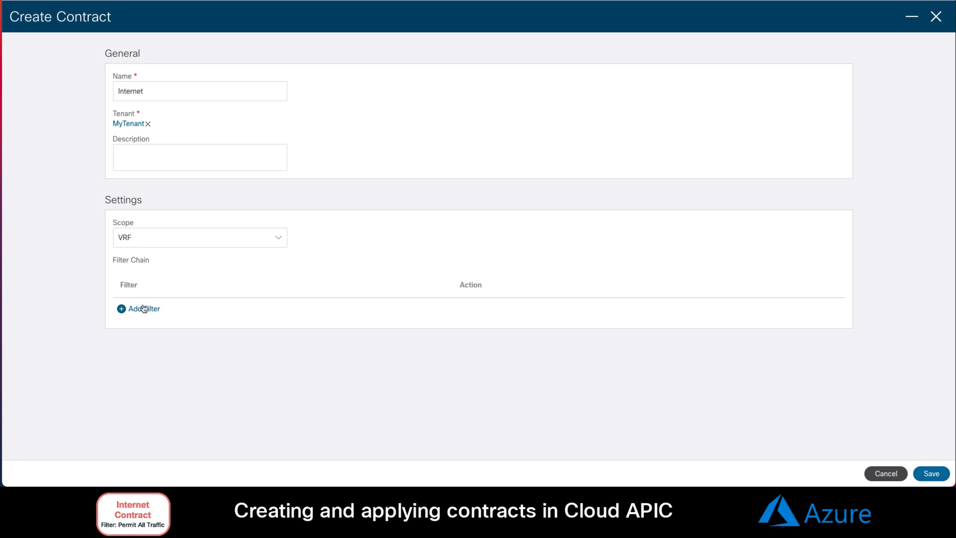
click(138, 309)
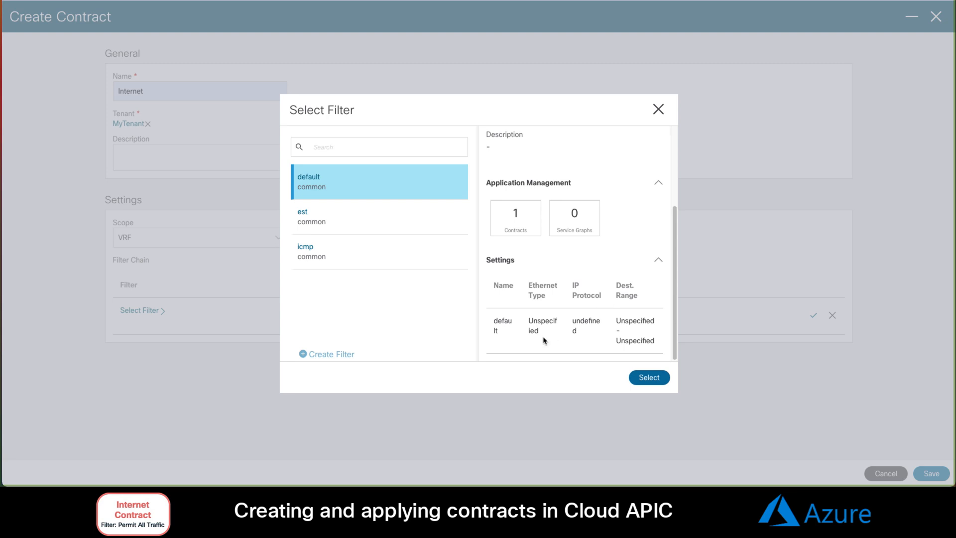
click(649, 377)
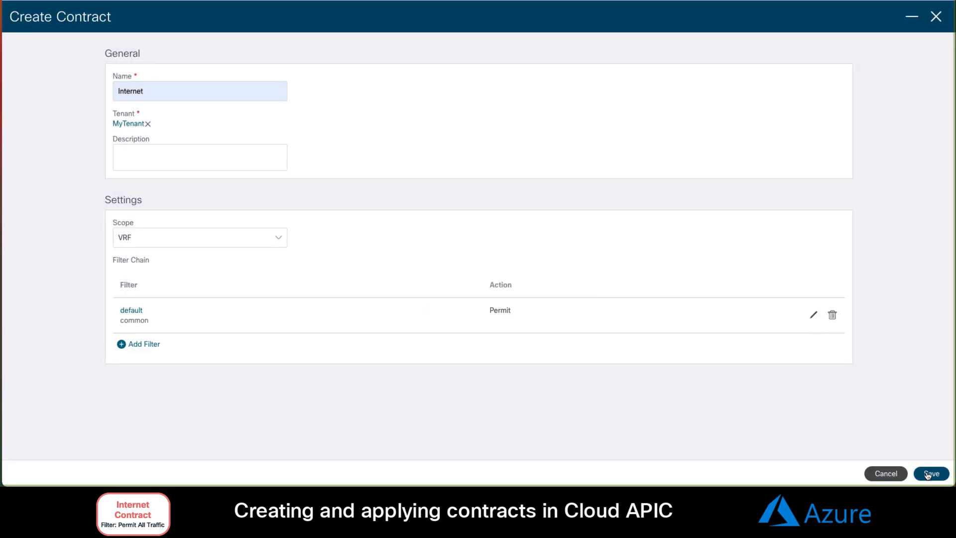
click(931, 473)
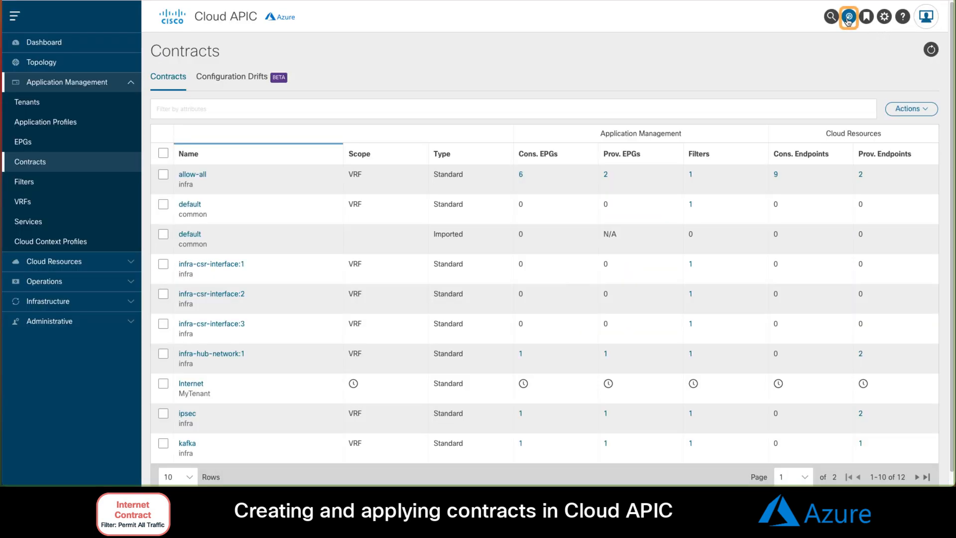
Apply the Internet contract with Internet as consumer EPG and Web as provider EPG.
click(847, 16)
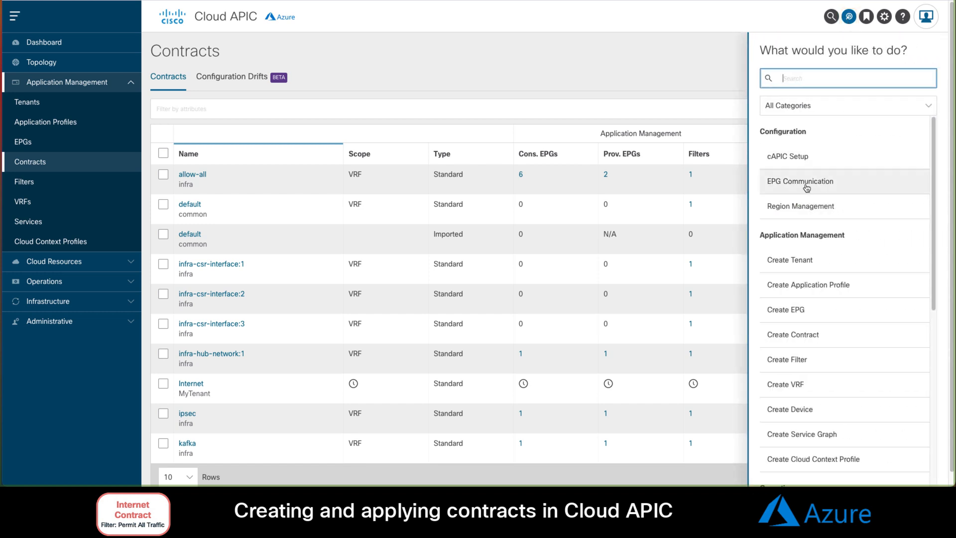
click(800, 182)
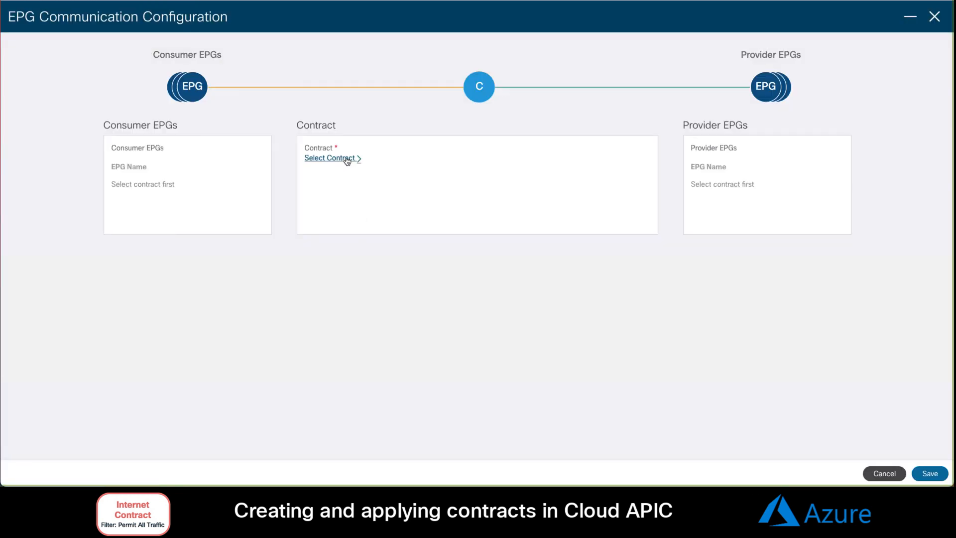
click(330, 158)
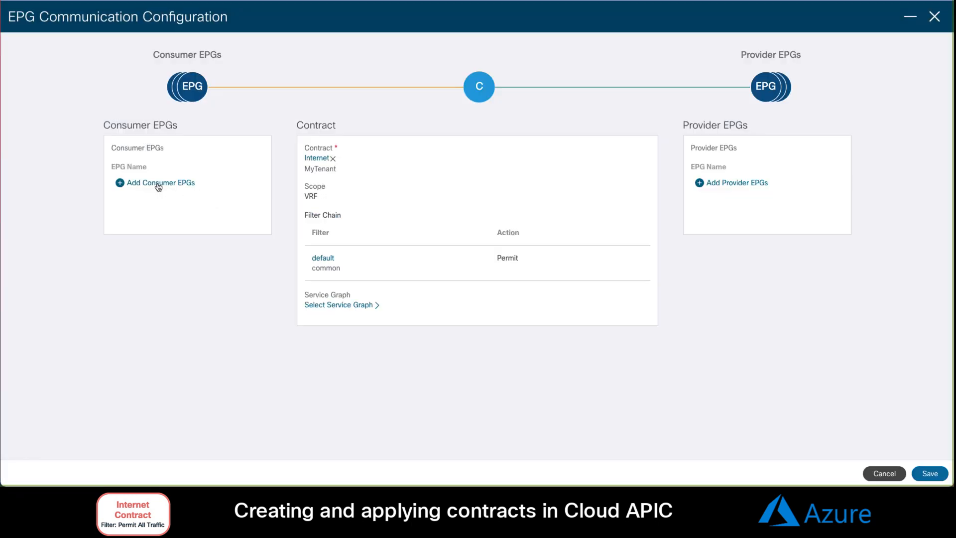
click(160, 182)
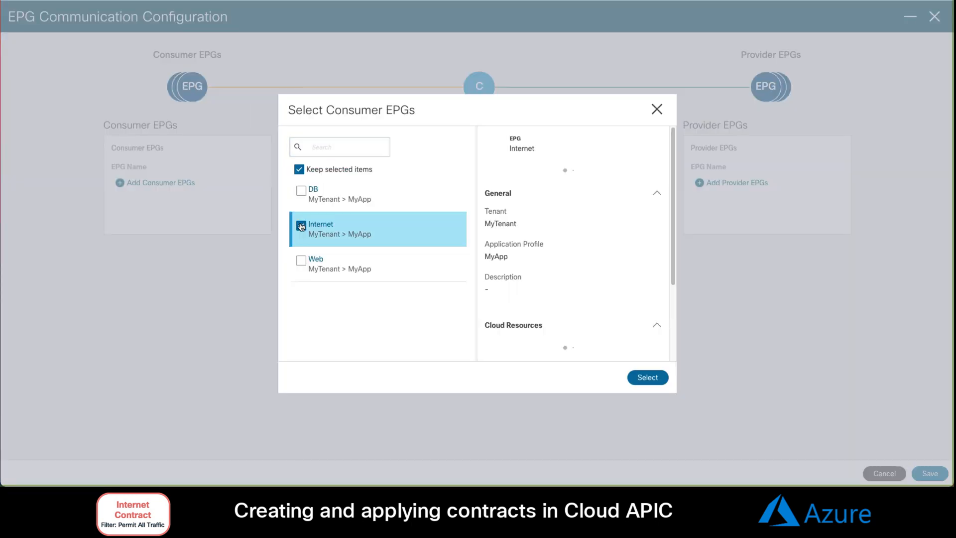
click(647, 377)
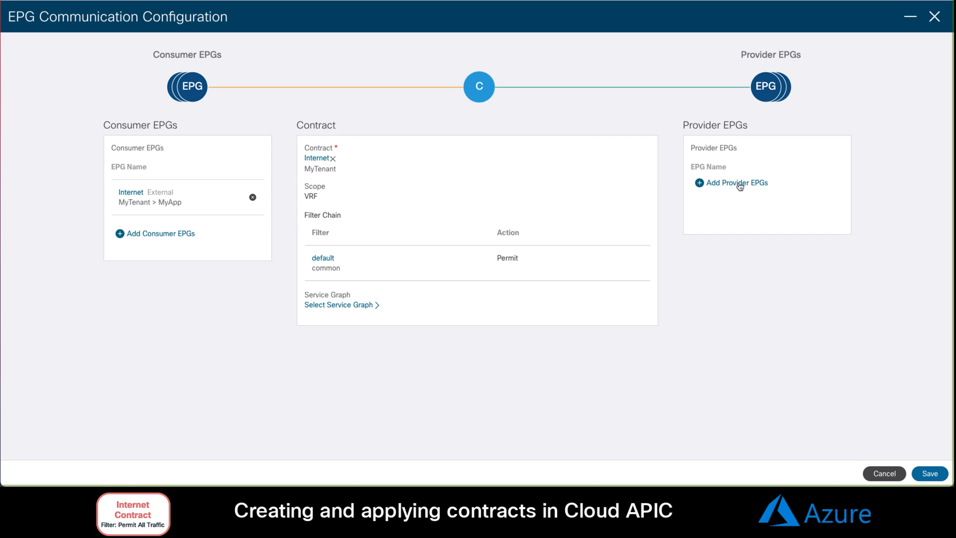
click(737, 182)
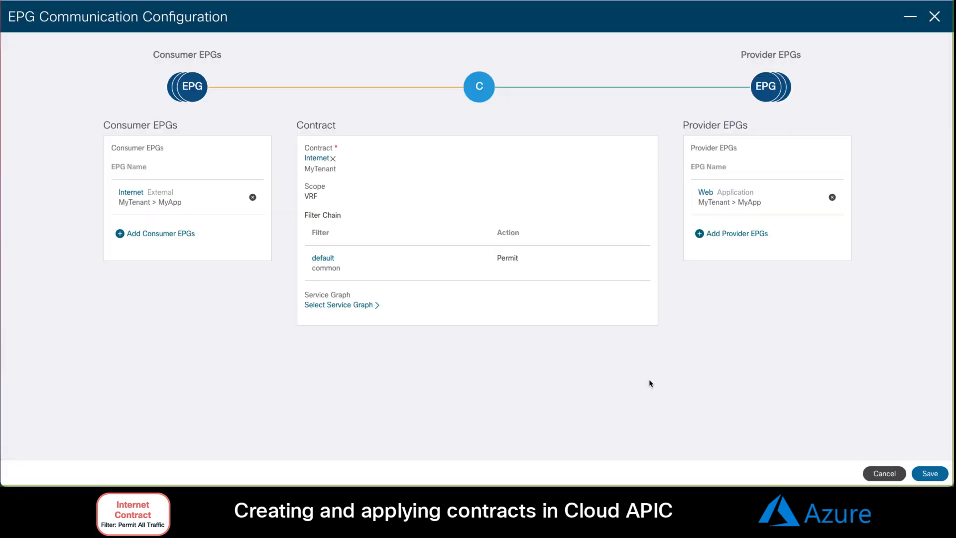
click(930, 473)
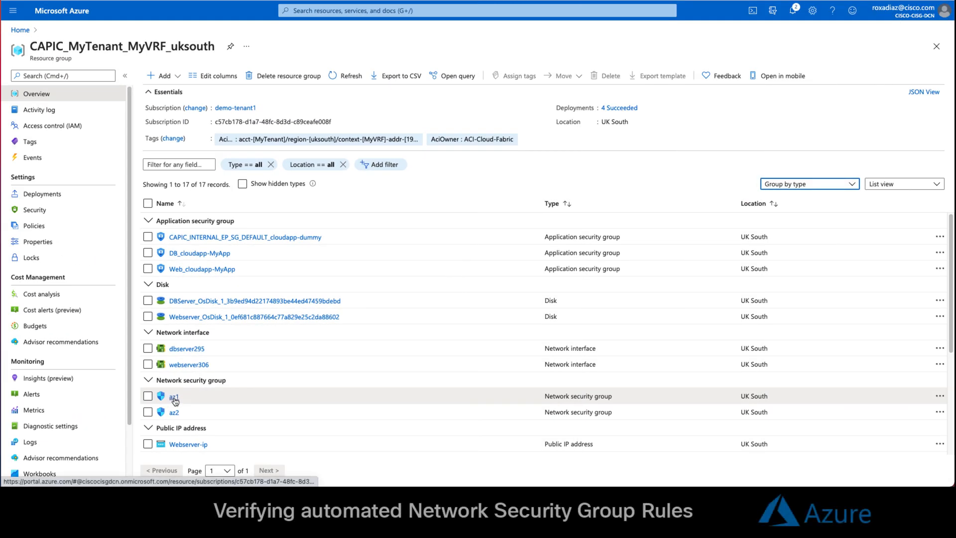
Check az1's new inbound rules 101 and 102 toward Web_cloudapp-MyApp.
click(173, 396)
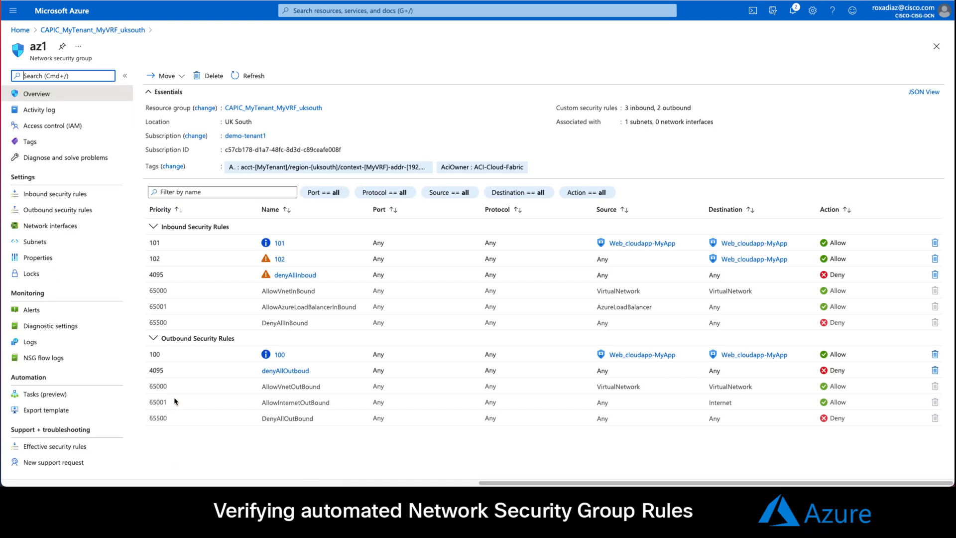
click(280, 259)
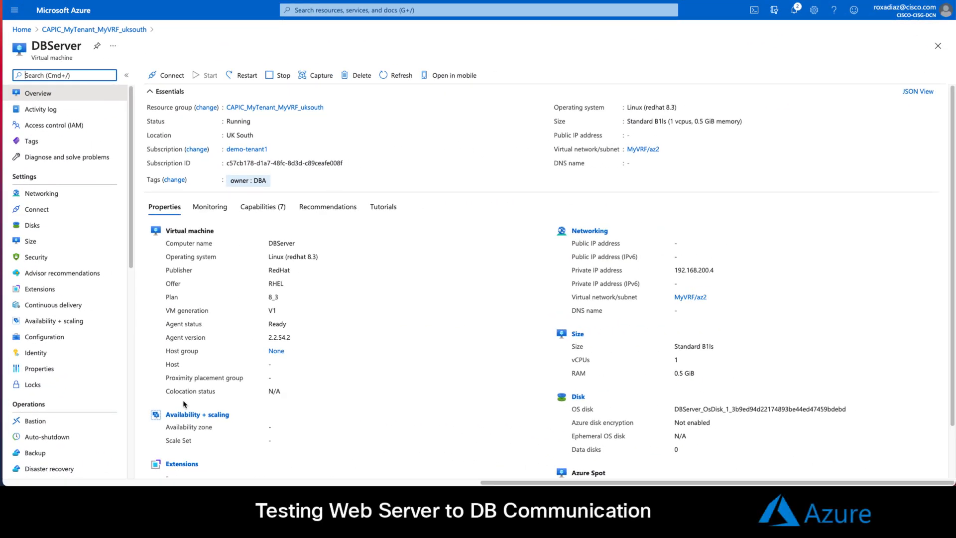
View the DBServer VM overview showing private IP 192.168.200.4.
click(693, 269)
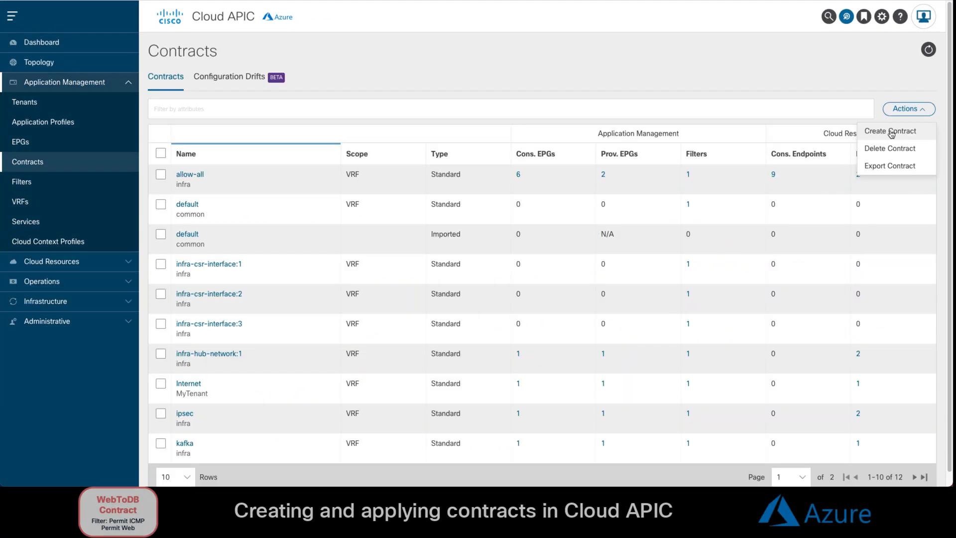
Create contract WebtoDB with the icmp filter and a new TCP port 80 http filter.
click(891, 131)
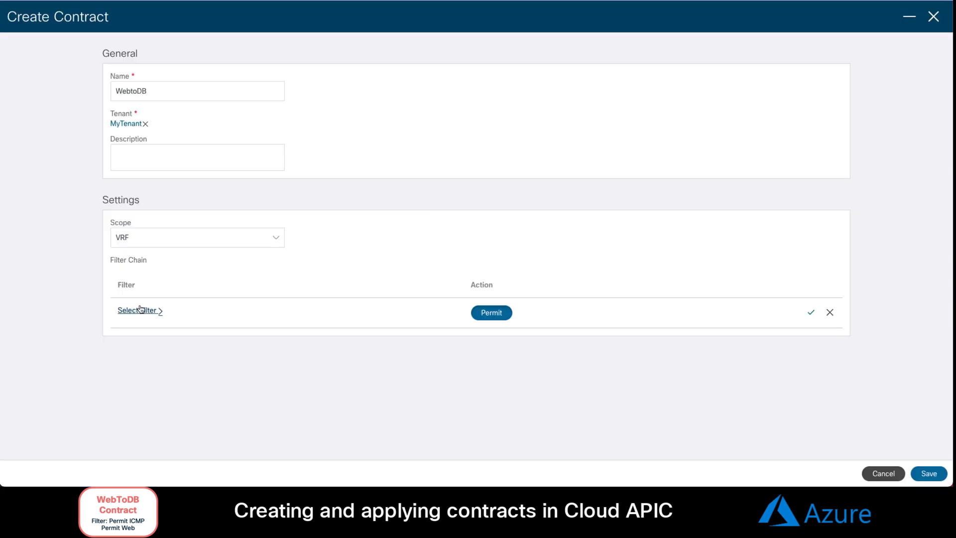
click(139, 309)
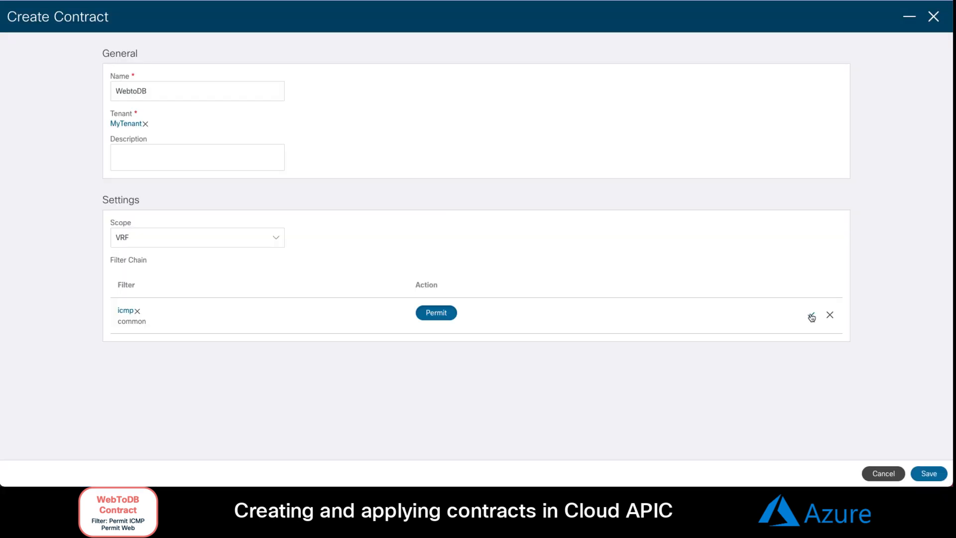
click(810, 316)
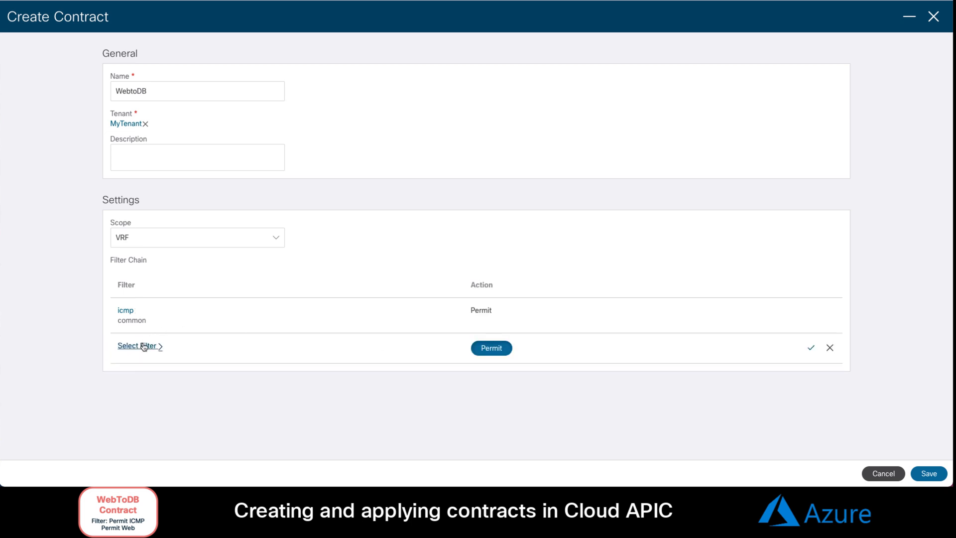
click(136, 345)
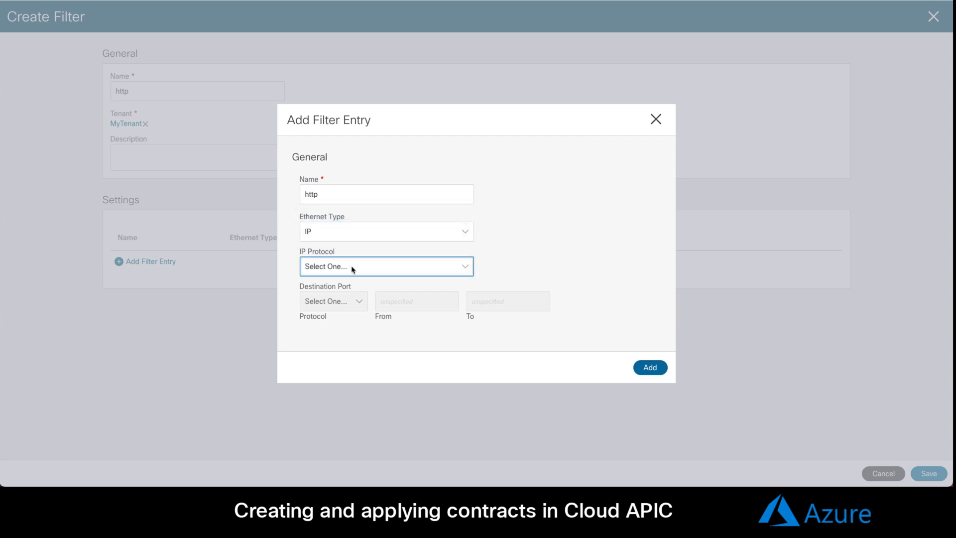
click(650, 367)
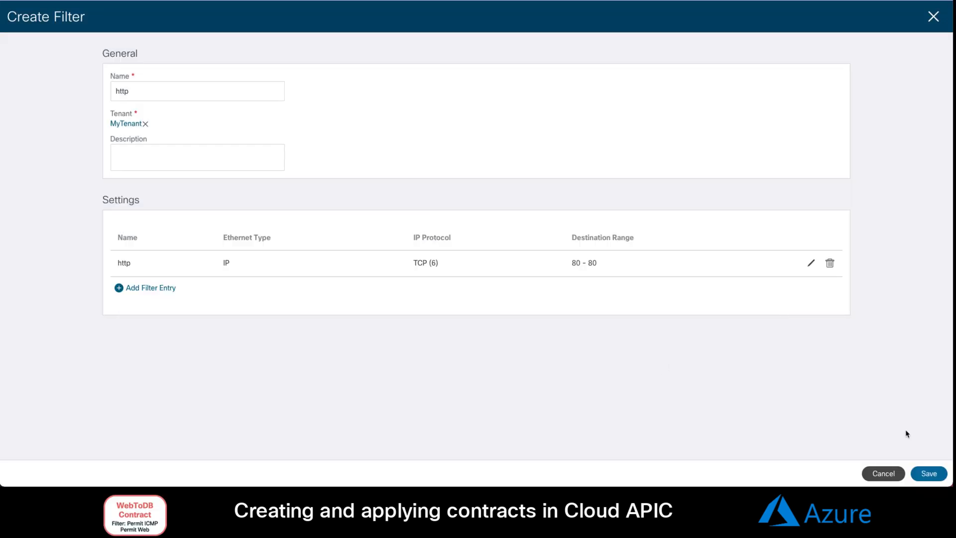
click(929, 473)
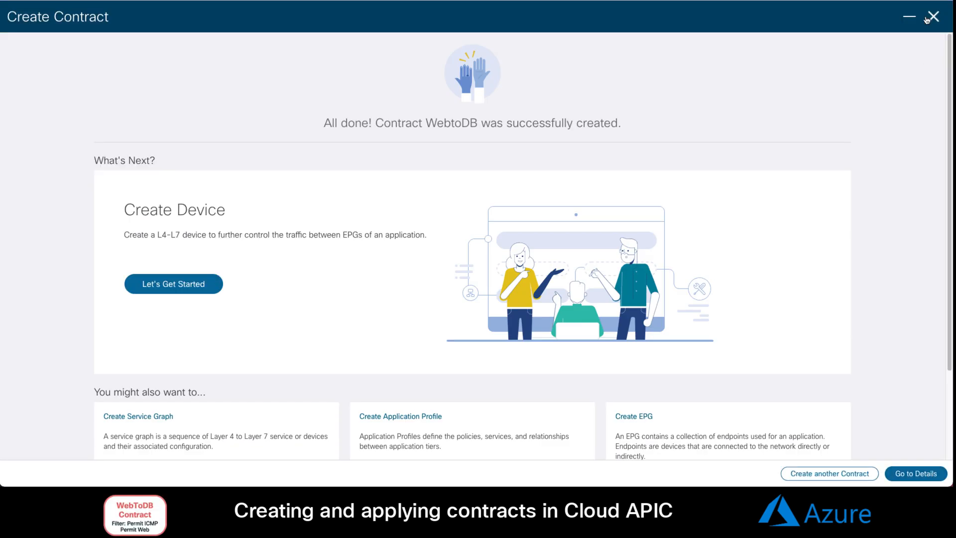
Apply the WebtoDB contract with Web as consumer EPG and DB as provider EPG, then save.
click(932, 16)
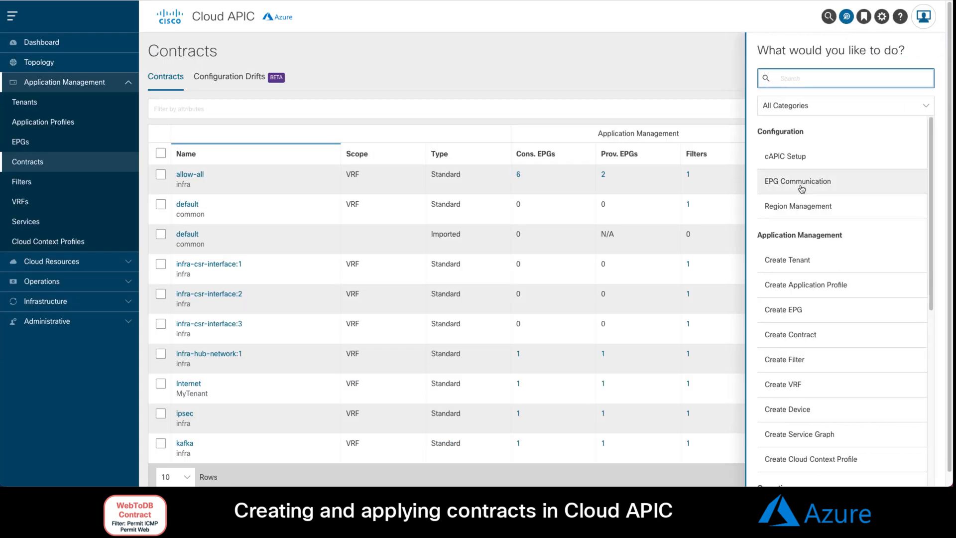
click(796, 181)
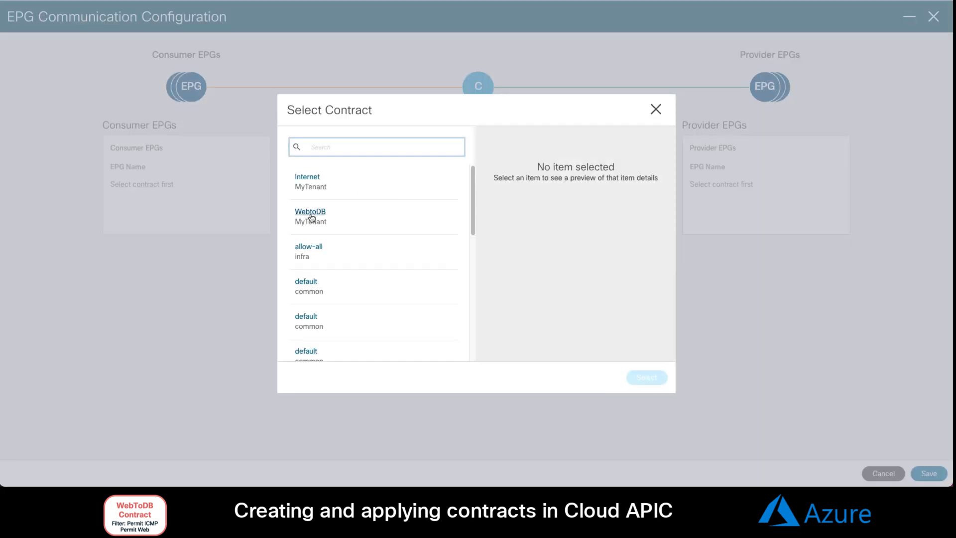
click(310, 211)
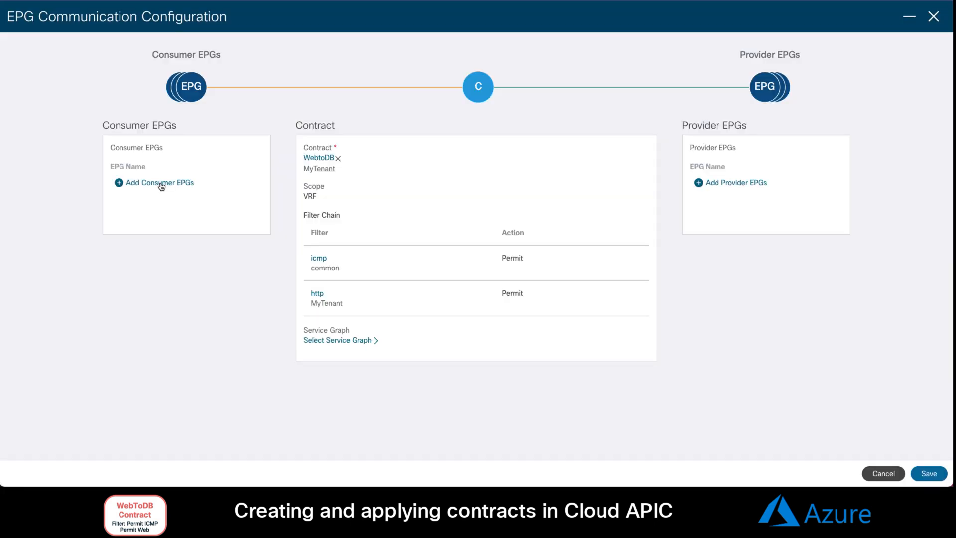
click(160, 183)
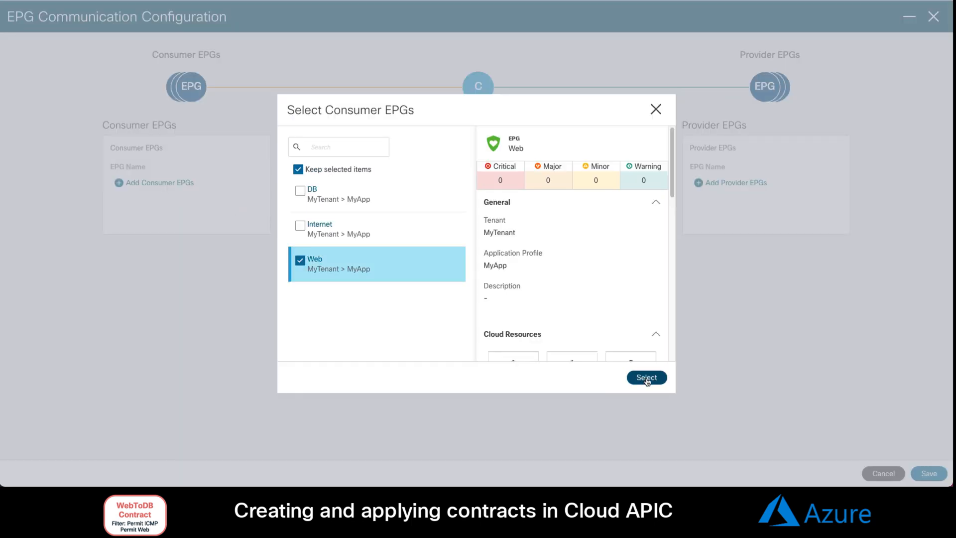
click(647, 377)
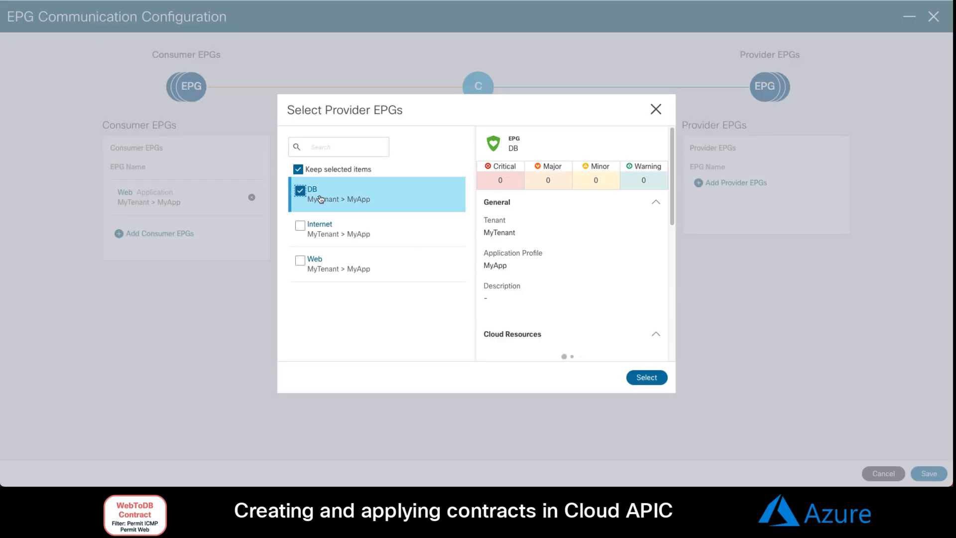
click(646, 377)
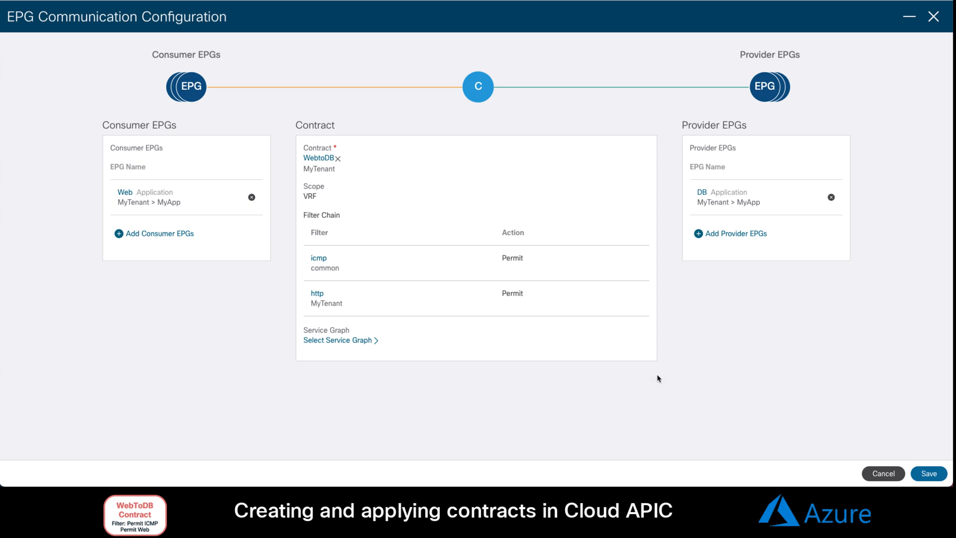
click(928, 473)
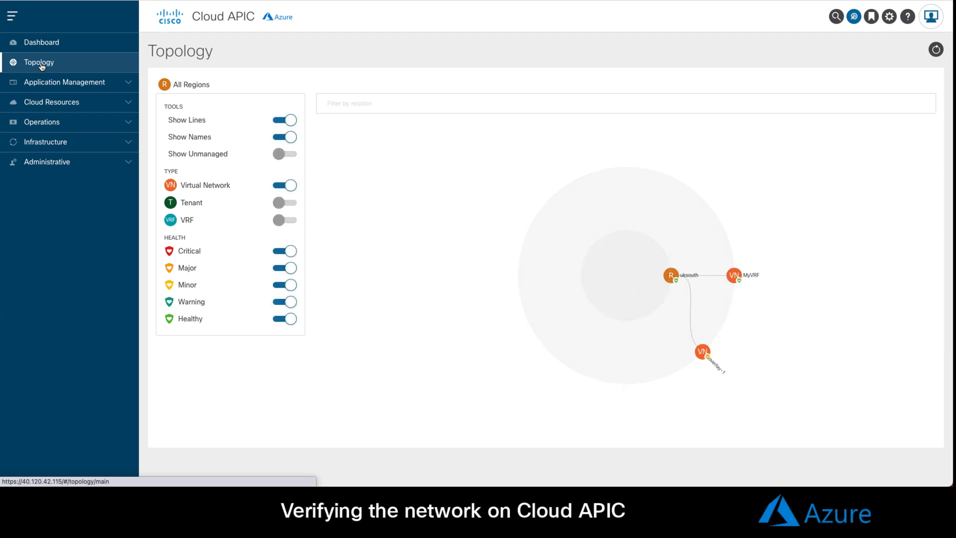
Open the topology view and check the MyApp application profile's cloud resources.
click(283, 202)
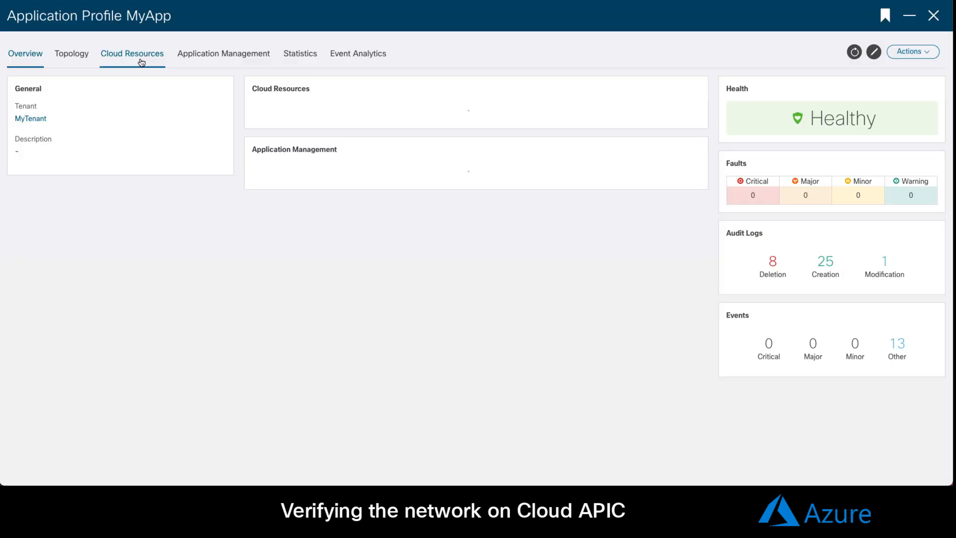
click(131, 53)
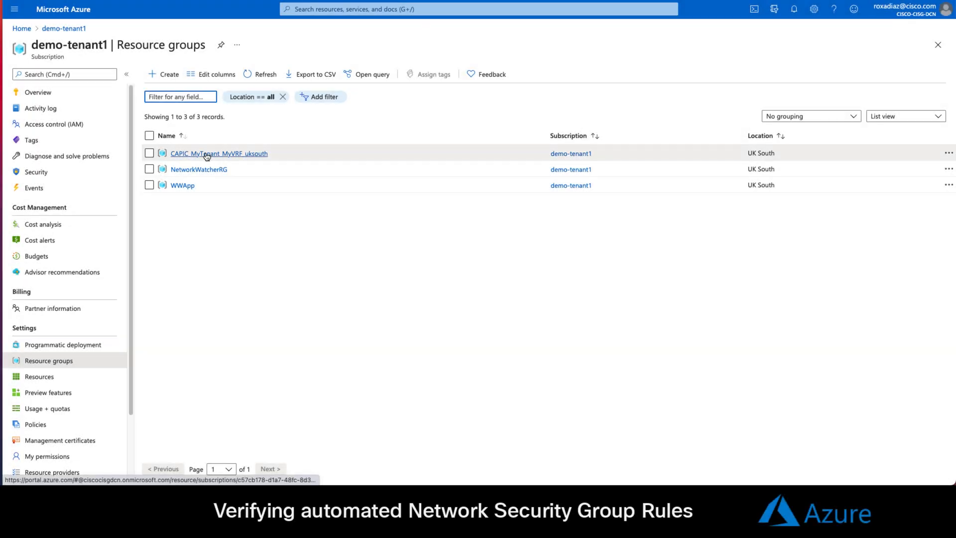
Open the az1 security group in resource group CAPIC_MyTenant_MyVRF_uksouth.
click(218, 153)
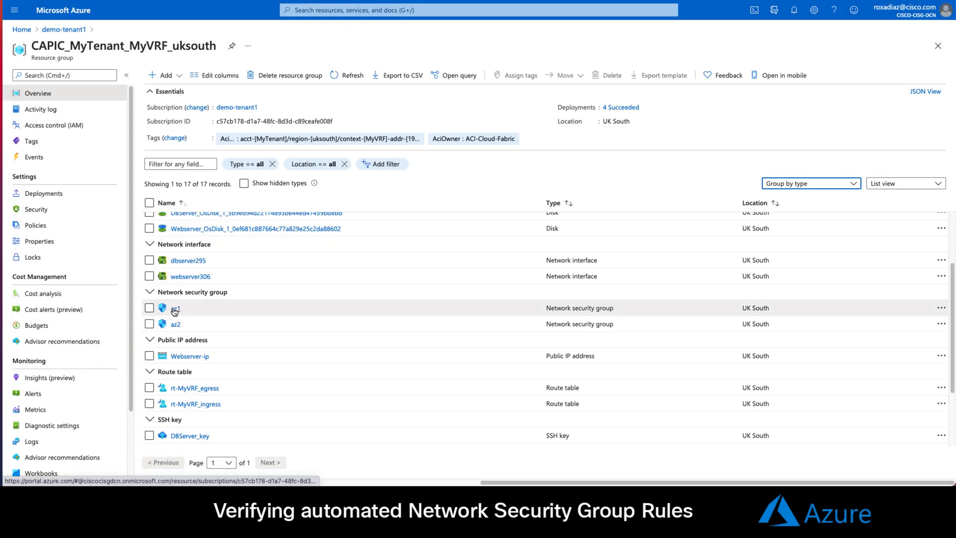
click(176, 308)
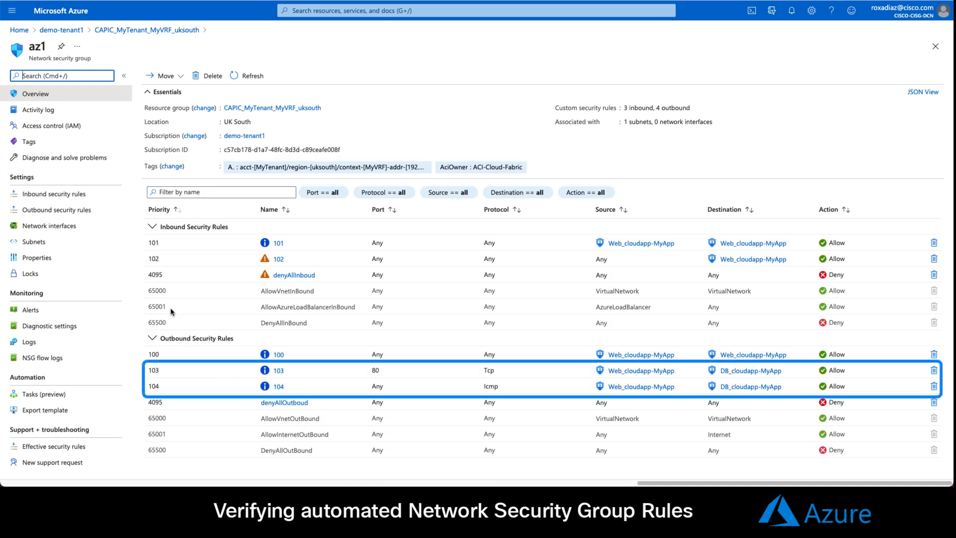